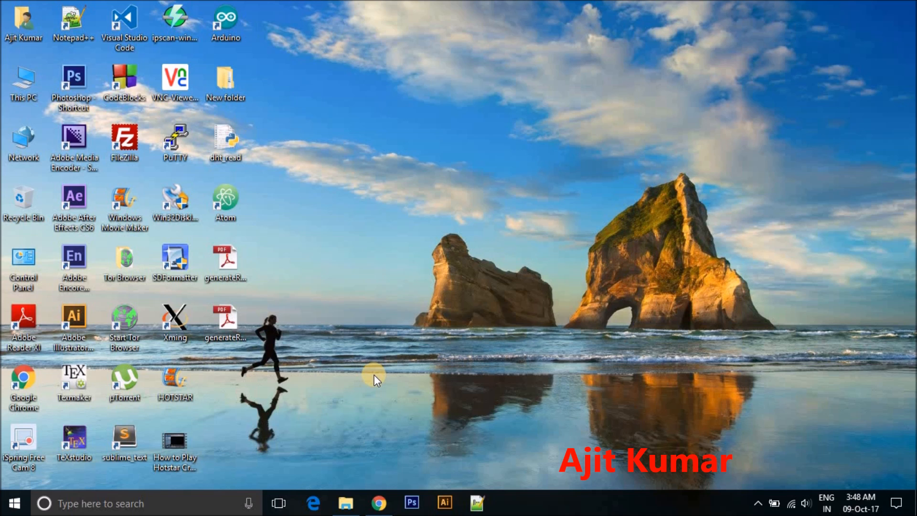
mouse_move(352, 350)
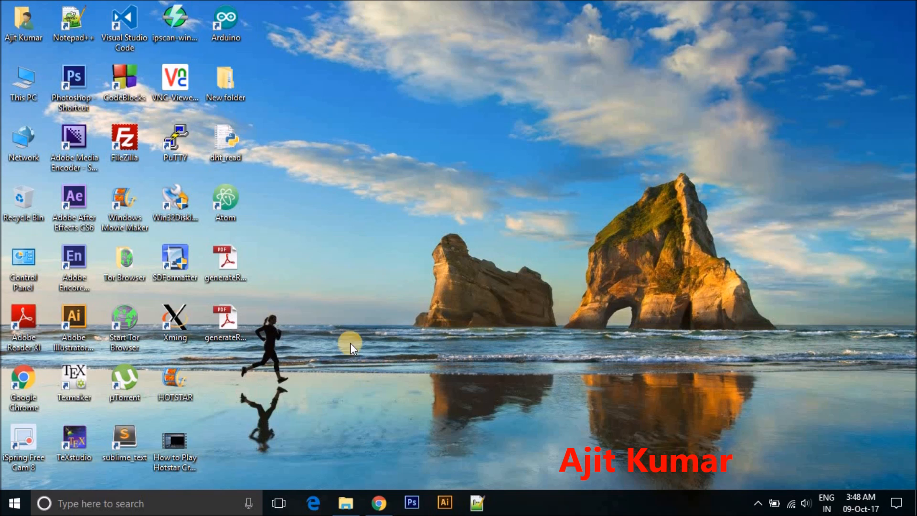
mouse_move(352, 292)
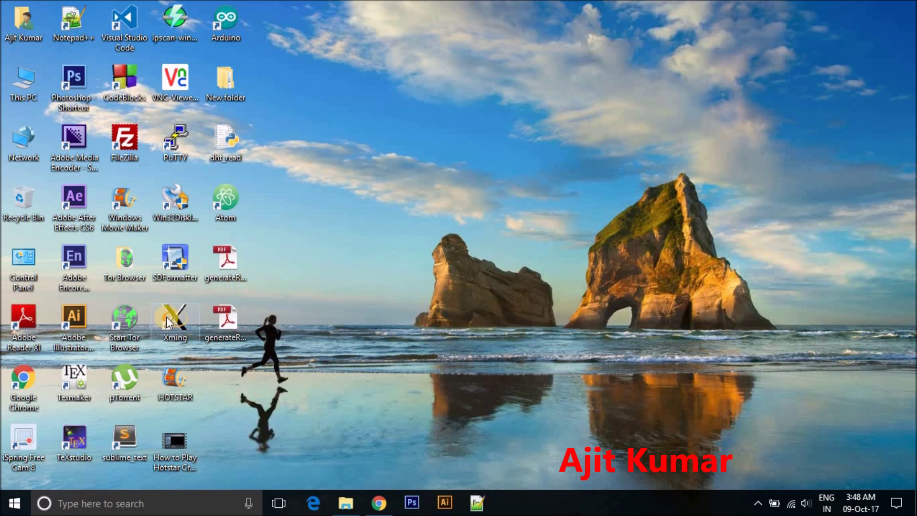
mouse_move(259, 250)
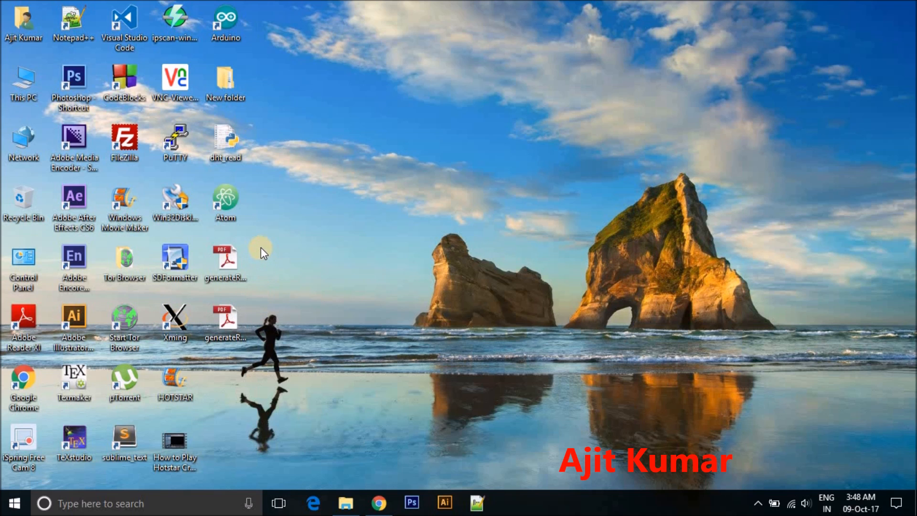
mouse_move(51, 205)
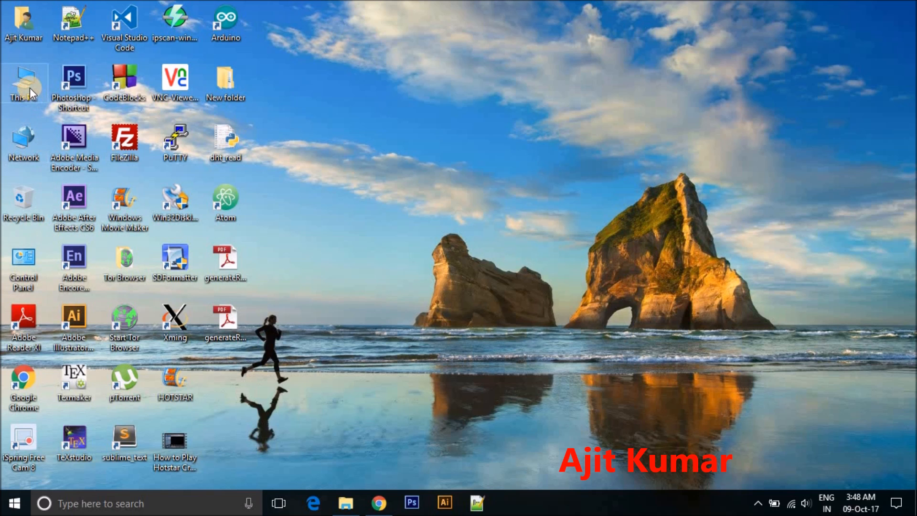
Browse This PC to E:\Software\Latex and select the texstudio installer
double_click(23, 86)
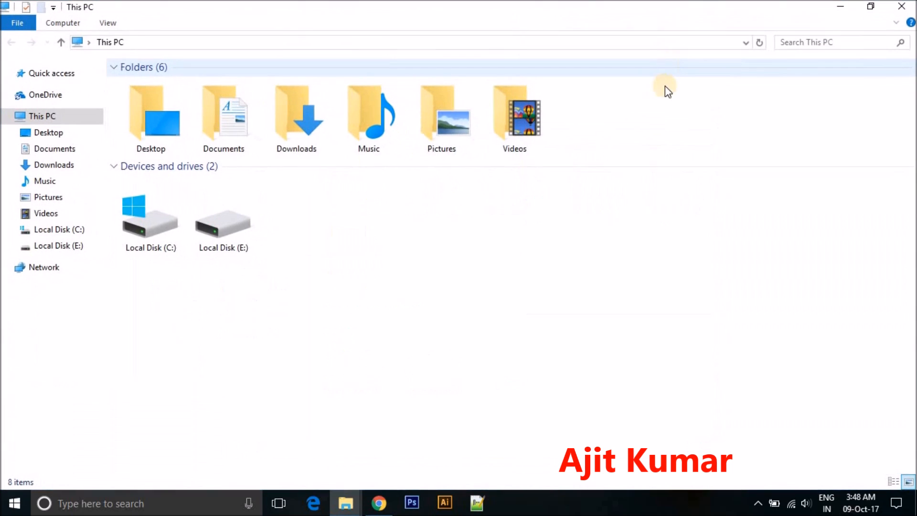
double_click(223, 215)
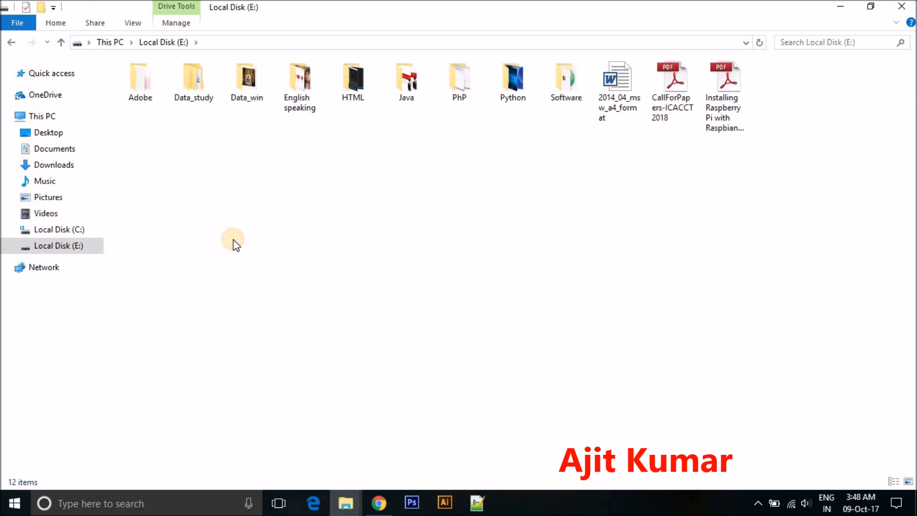
double_click(565, 78)
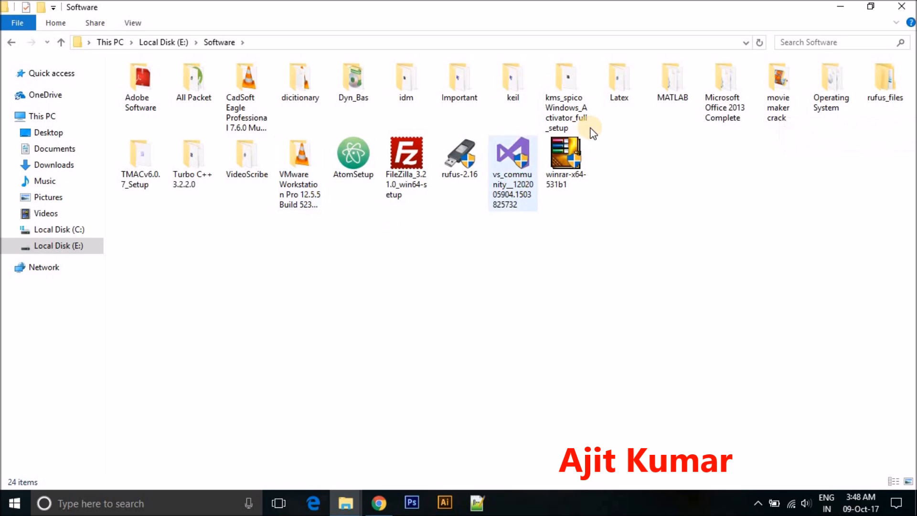
double_click(618, 77)
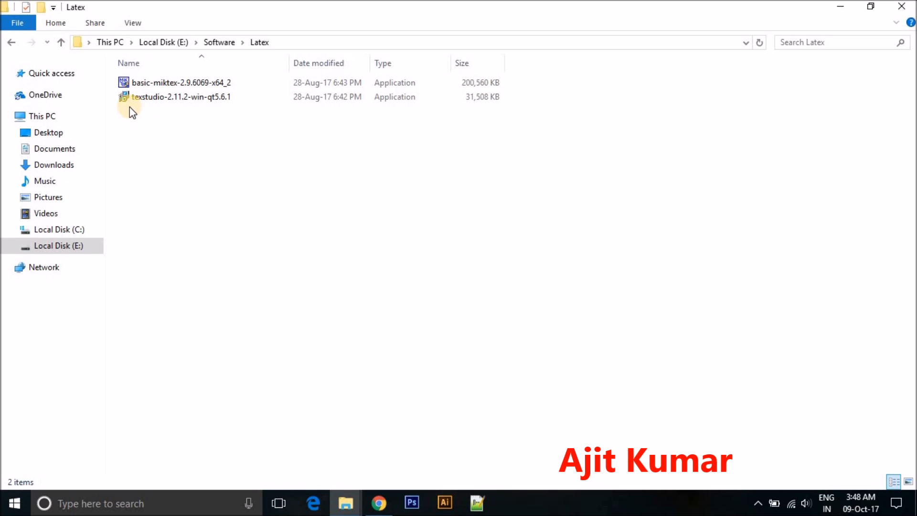
left_click(170, 96)
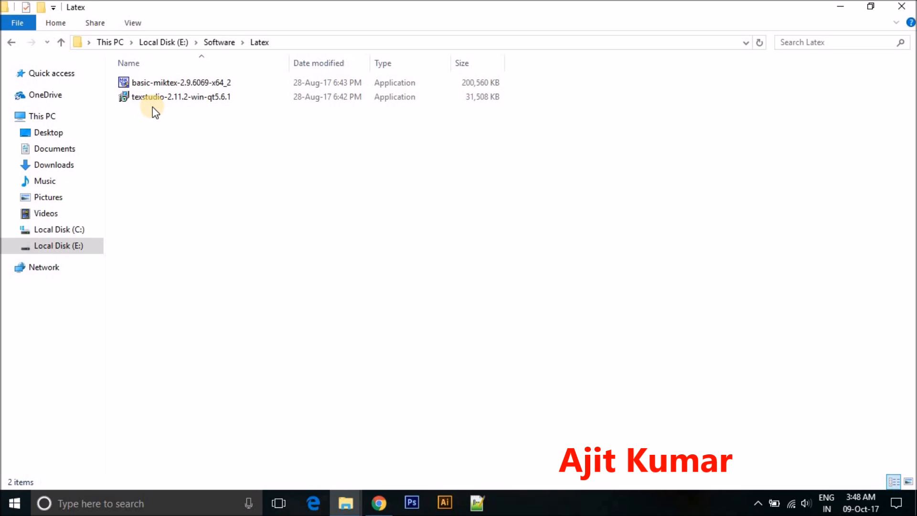
left_click(173, 97)
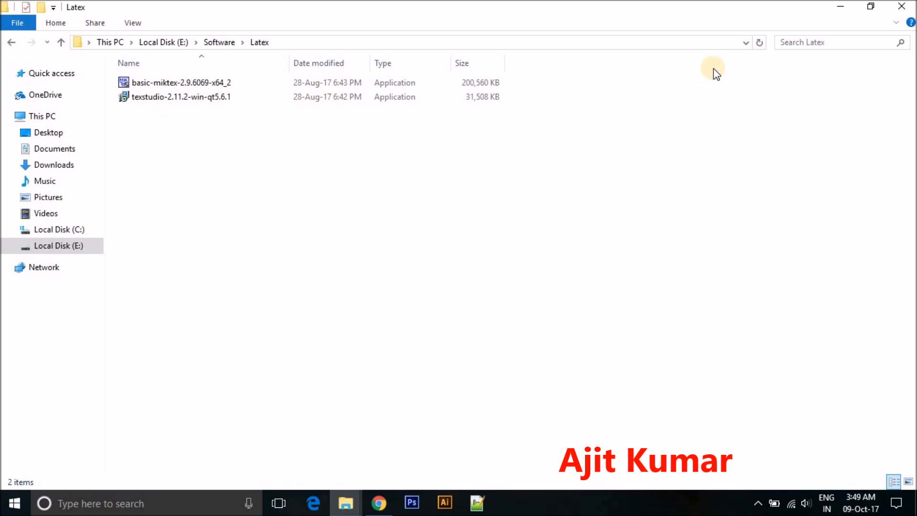
mouse_move(841, 6)
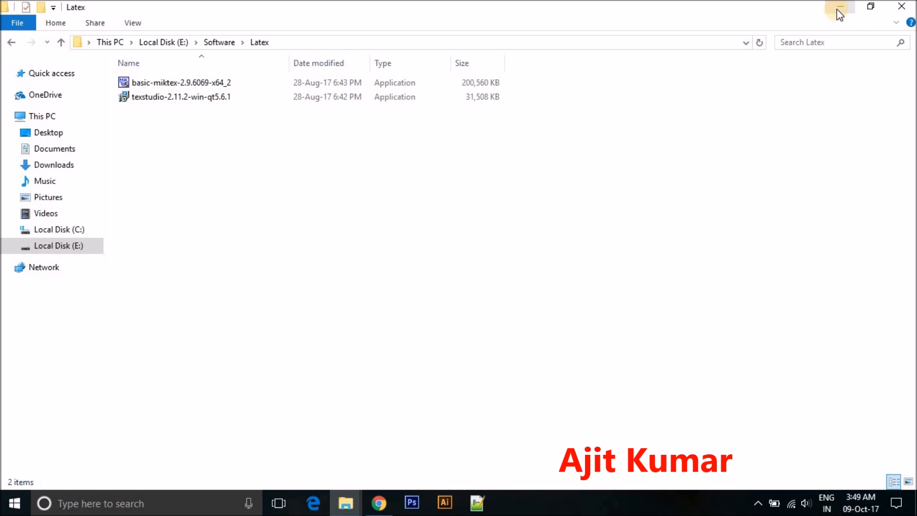
mouse_move(842, 7)
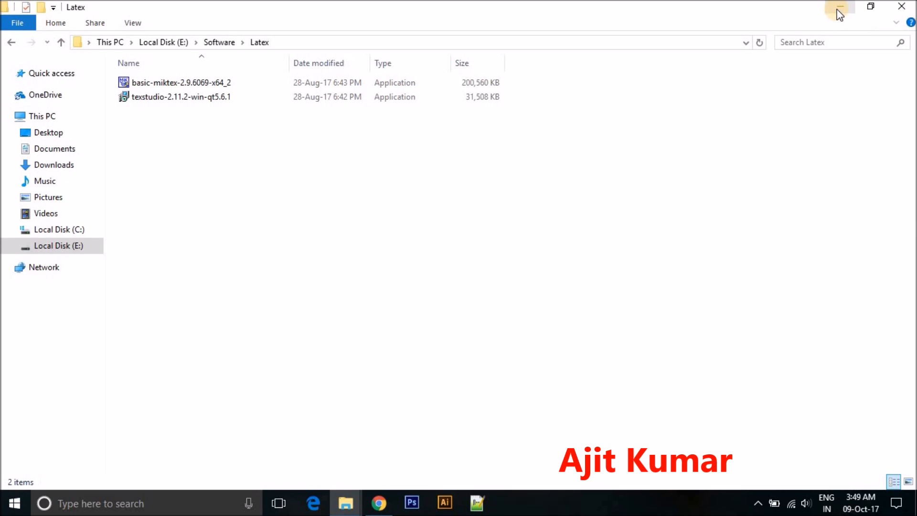
mouse_move(407, 93)
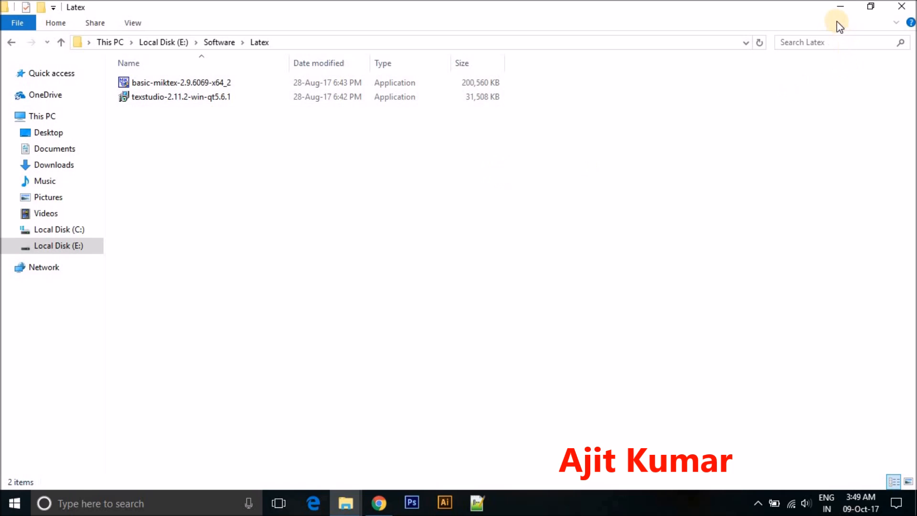
mouse_move(841, 8)
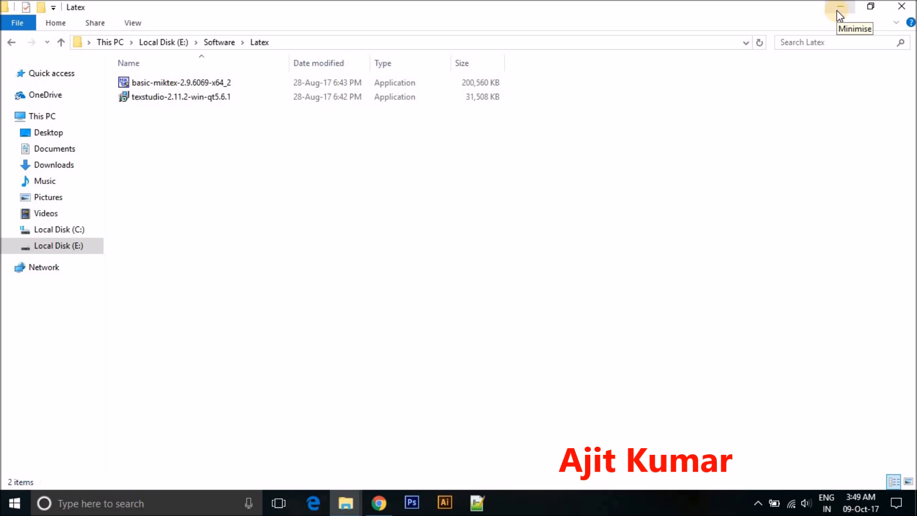
Hide the Latex folder, launch TeXstudio maximised, and show the Wizards menu
left_click(840, 5)
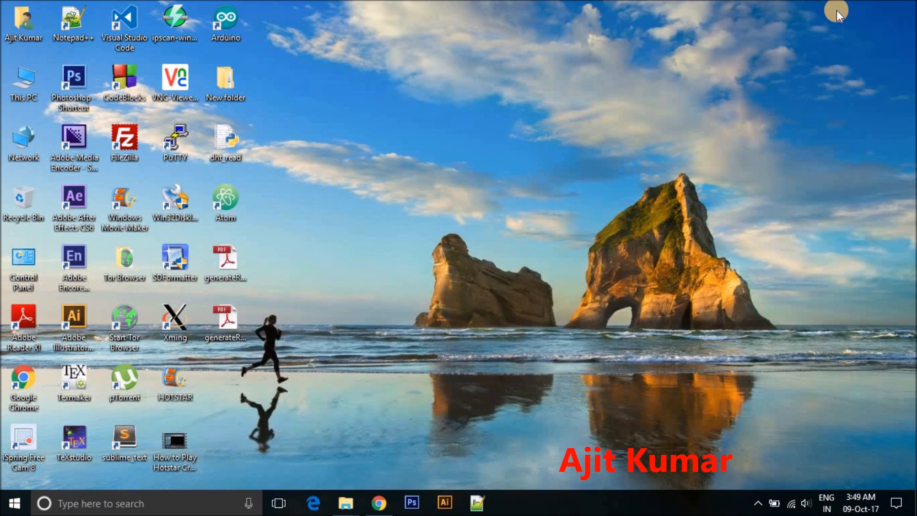
mouse_move(95, 454)
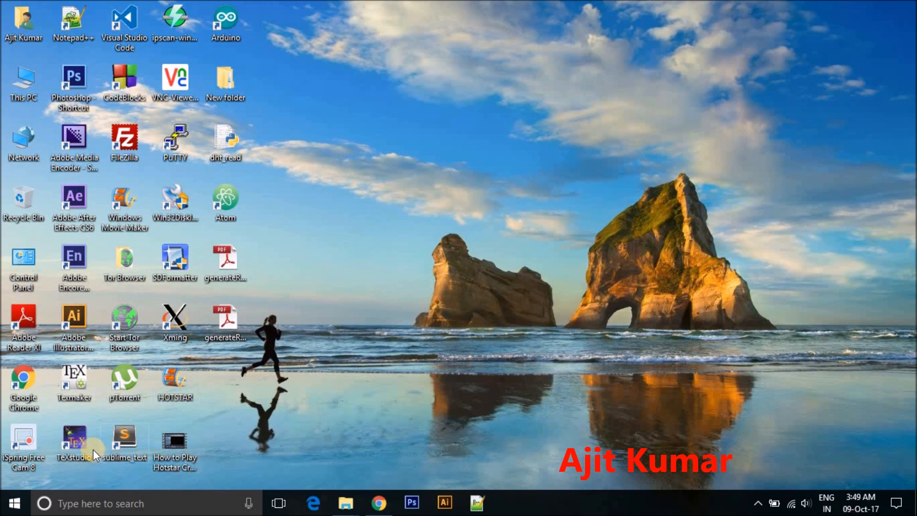
double_click(73, 439)
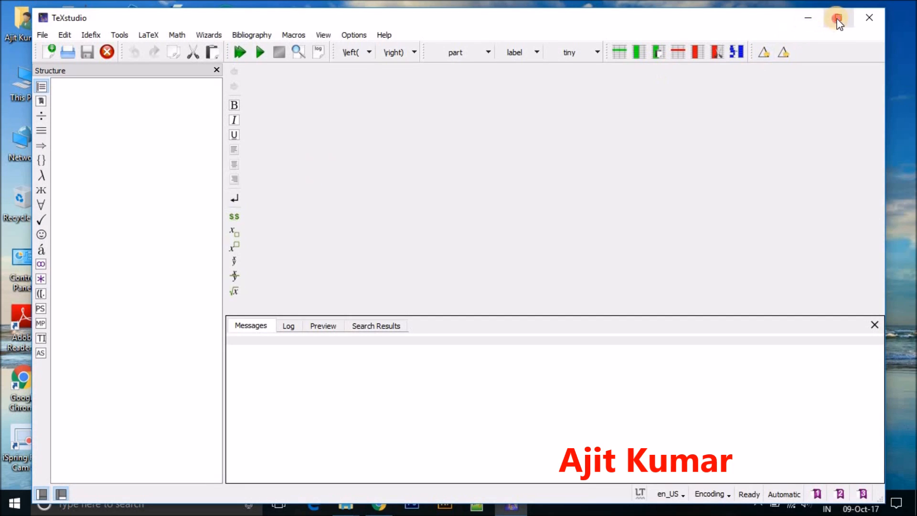
left_click(838, 18)
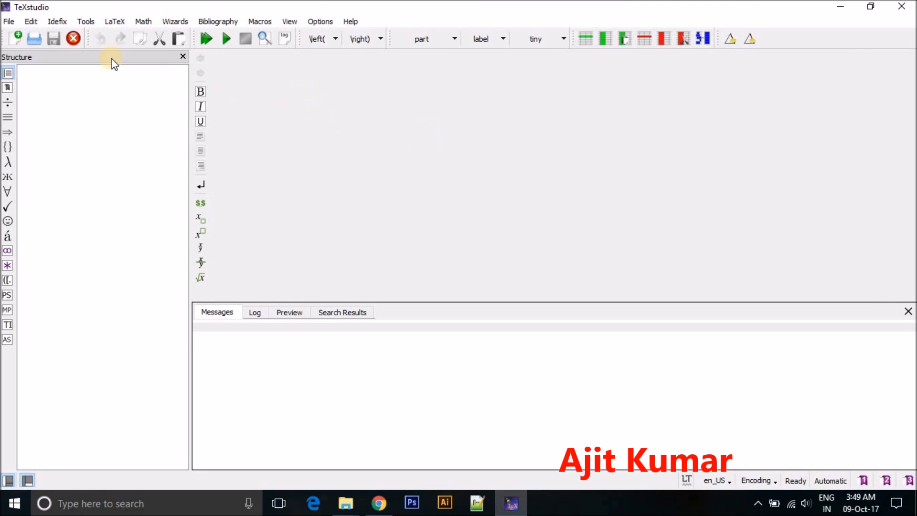
mouse_move(106, 24)
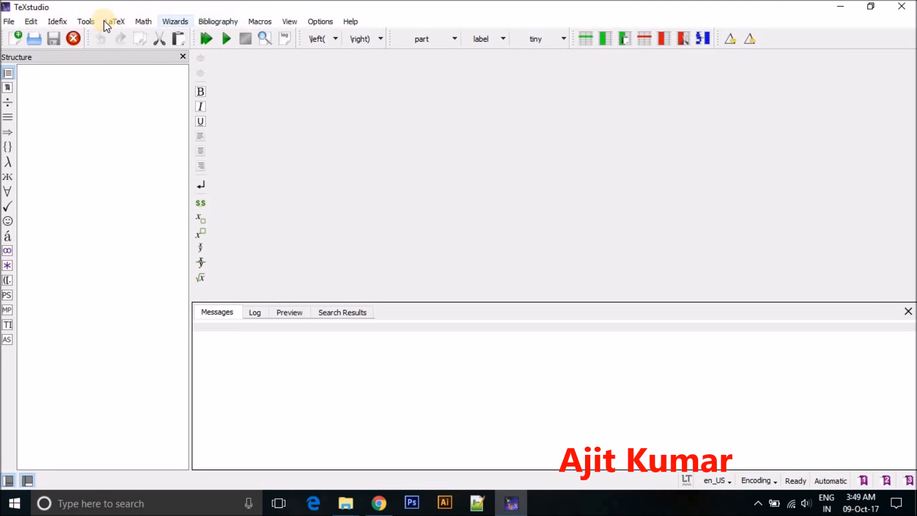
mouse_move(210, 20)
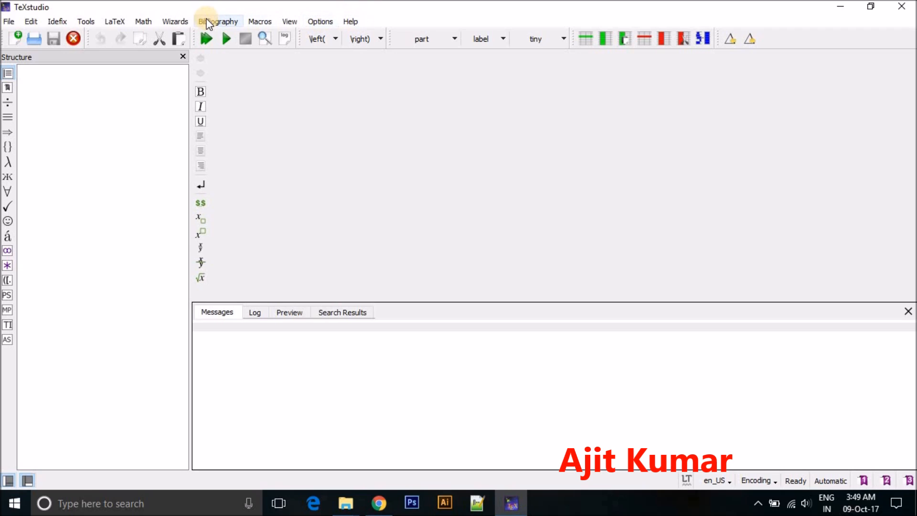
left_click(175, 22)
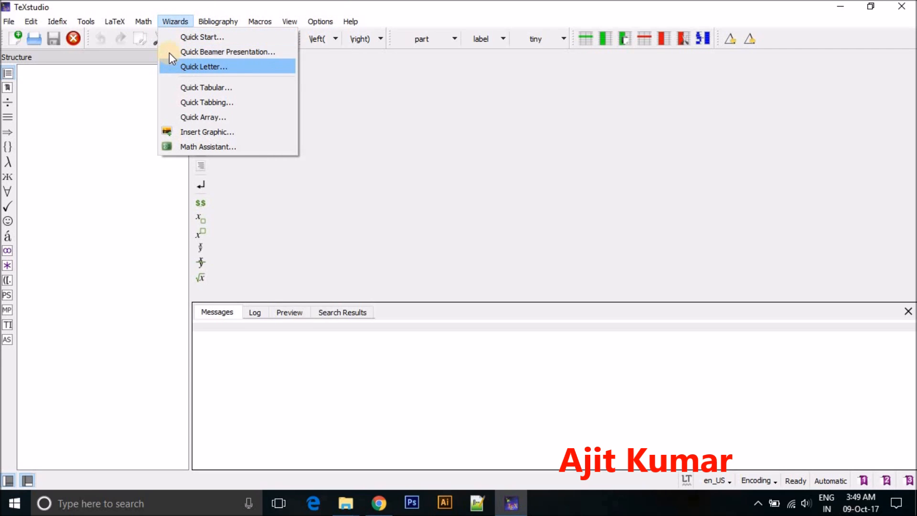
mouse_move(255, 62)
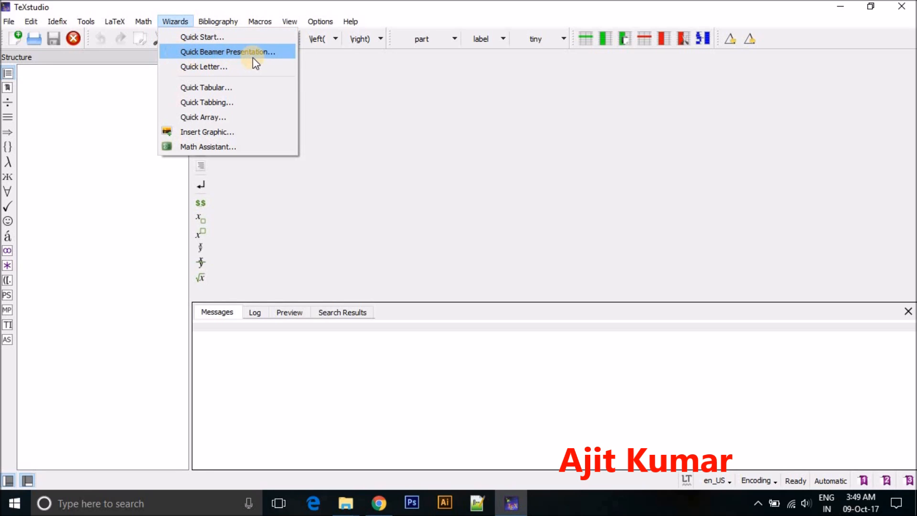
mouse_move(218, 77)
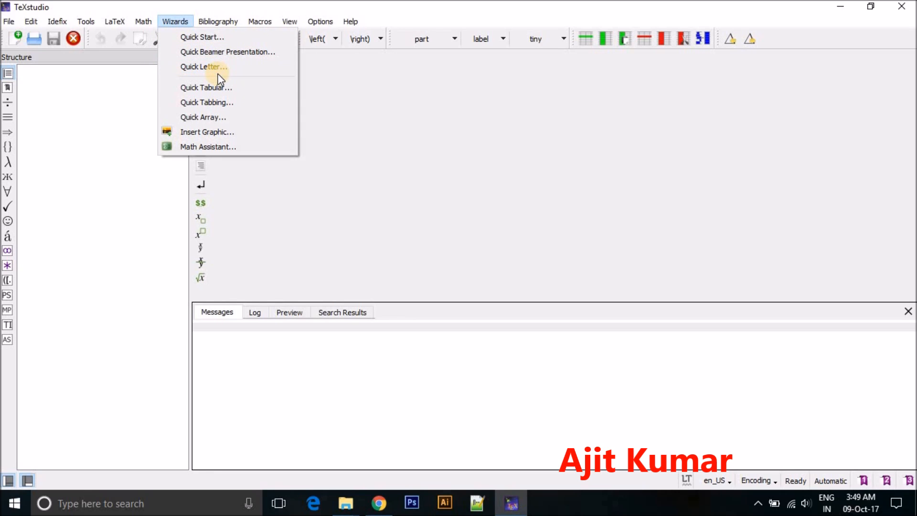
mouse_move(222, 69)
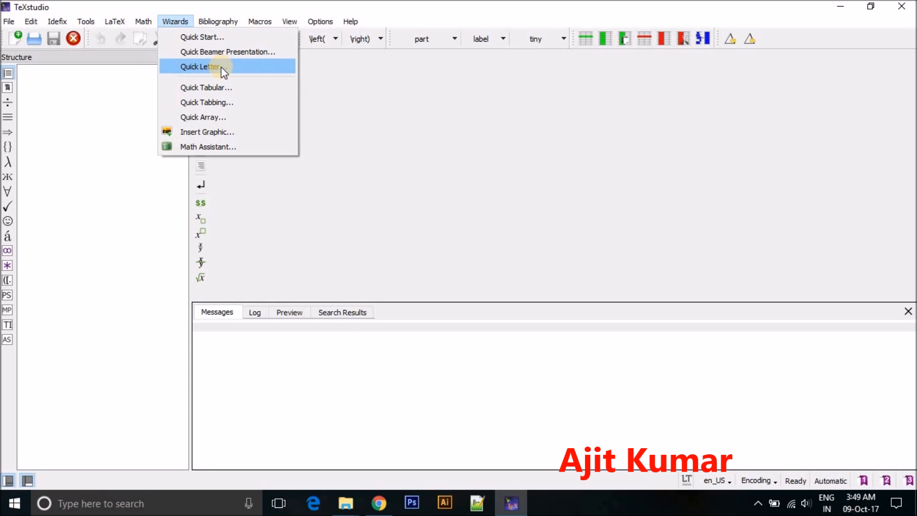
mouse_move(211, 58)
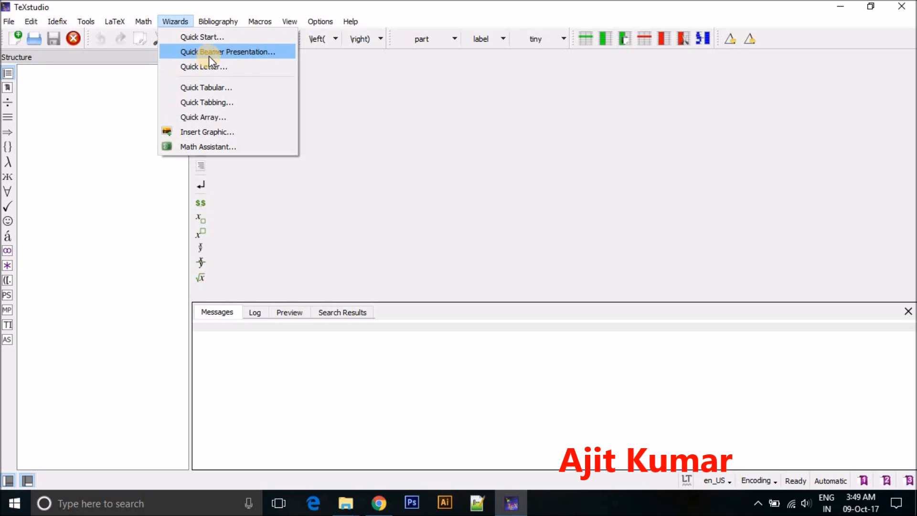
Create a Quick Beamer Presentation using the Warsaw theme with the graphicx package
left_click(230, 52)
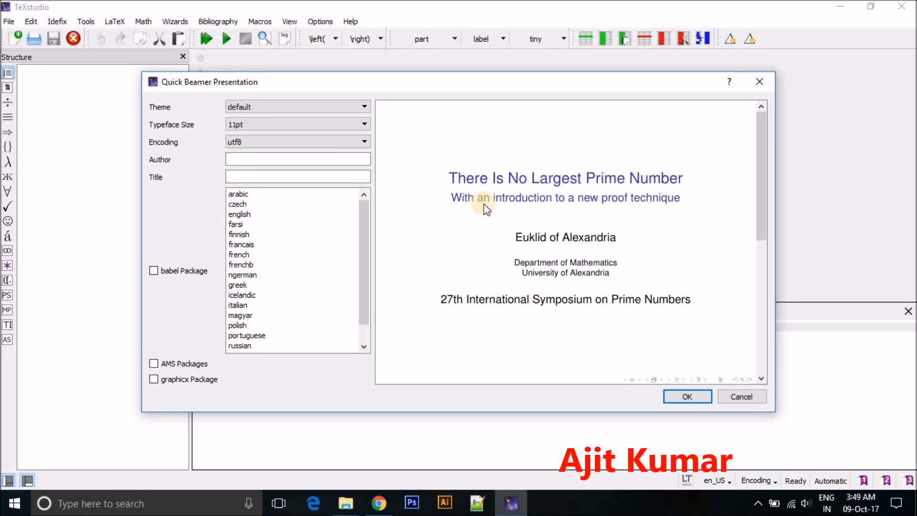
mouse_move(485, 188)
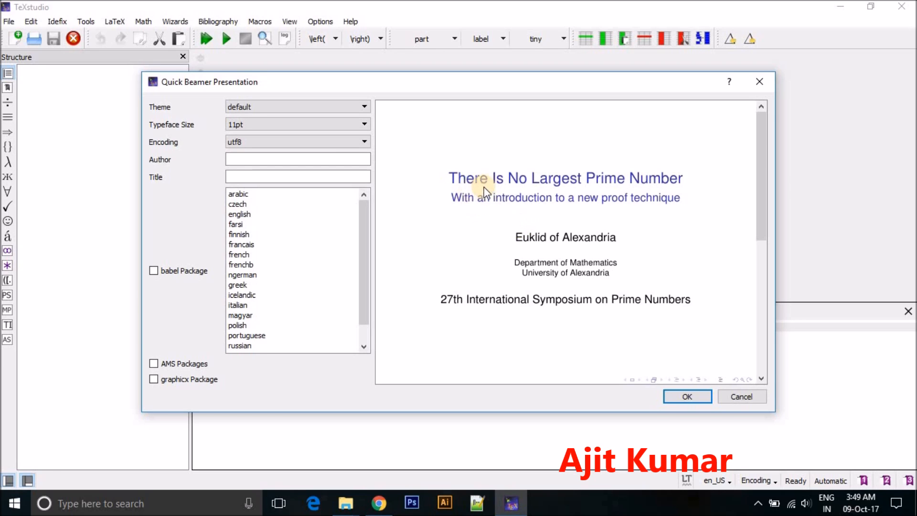
mouse_move(432, 179)
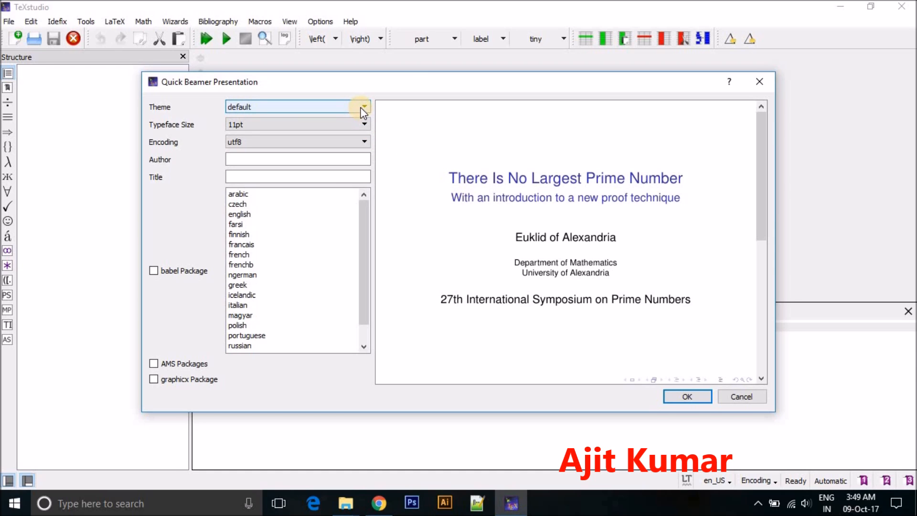
left_click(363, 107)
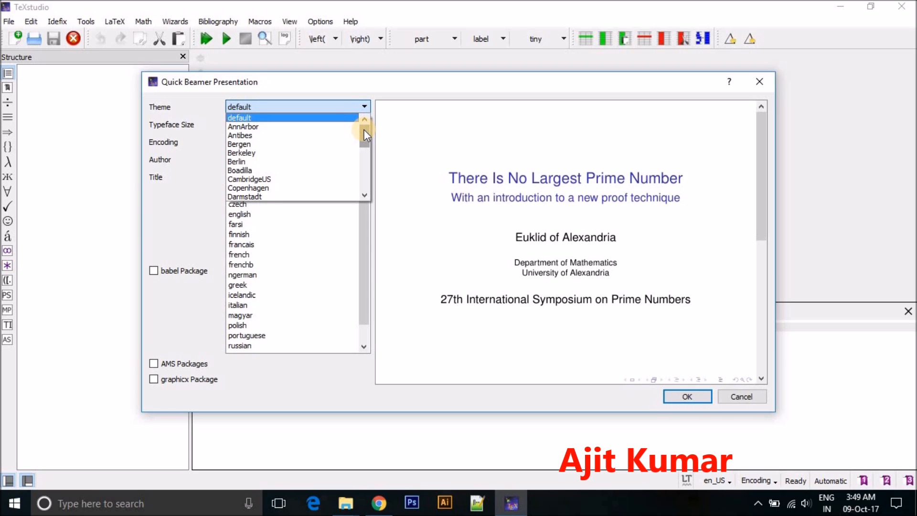
scroll("down", 3)
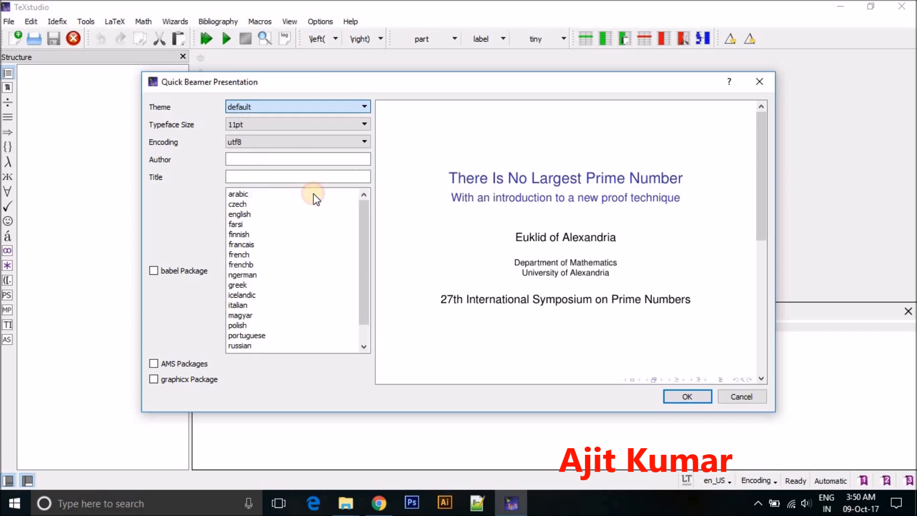
left_click(297, 107)
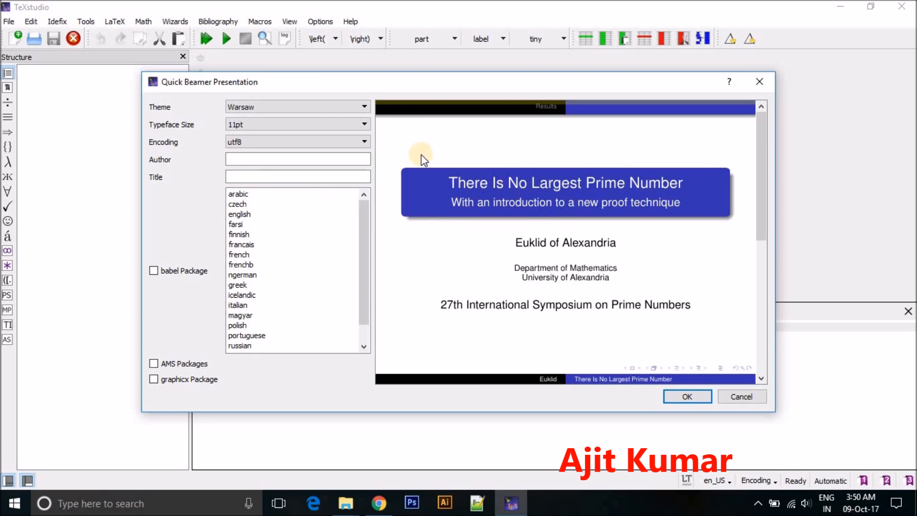
mouse_move(404, 175)
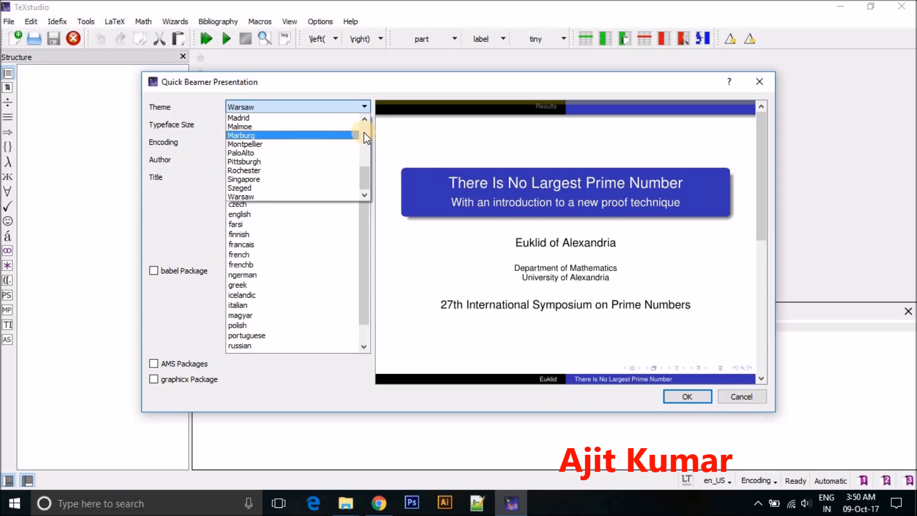
left_click(364, 119)
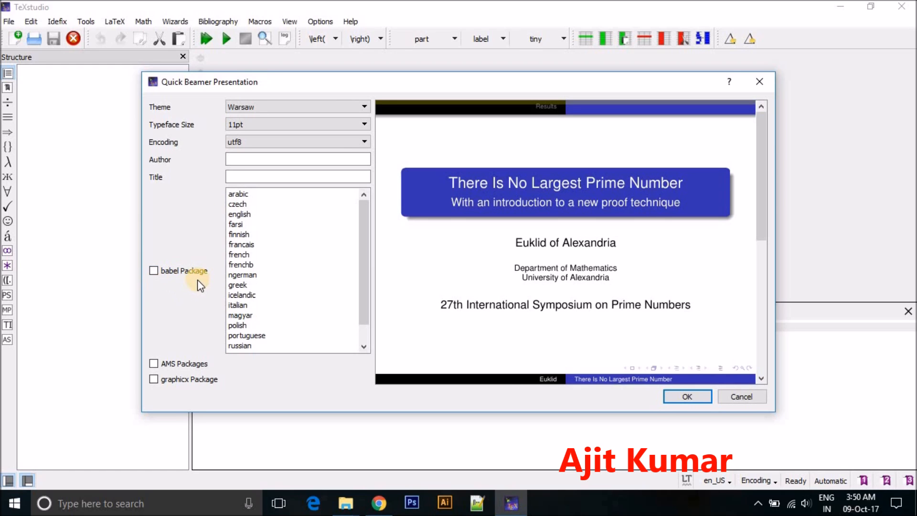
mouse_move(183, 284)
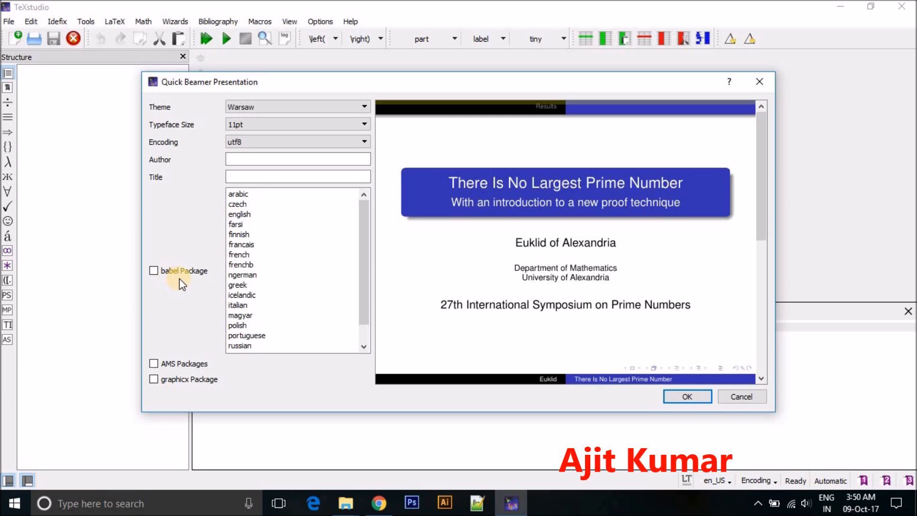
mouse_move(200, 333)
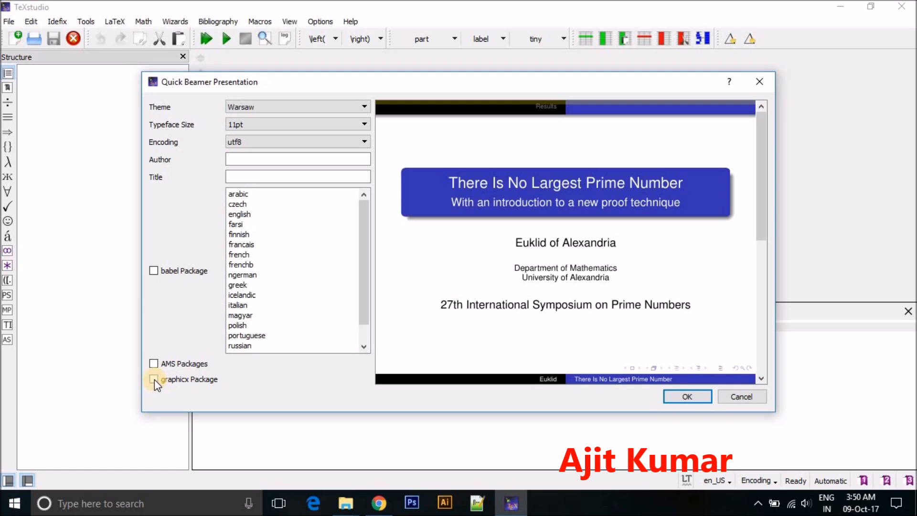
left_click(153, 379)
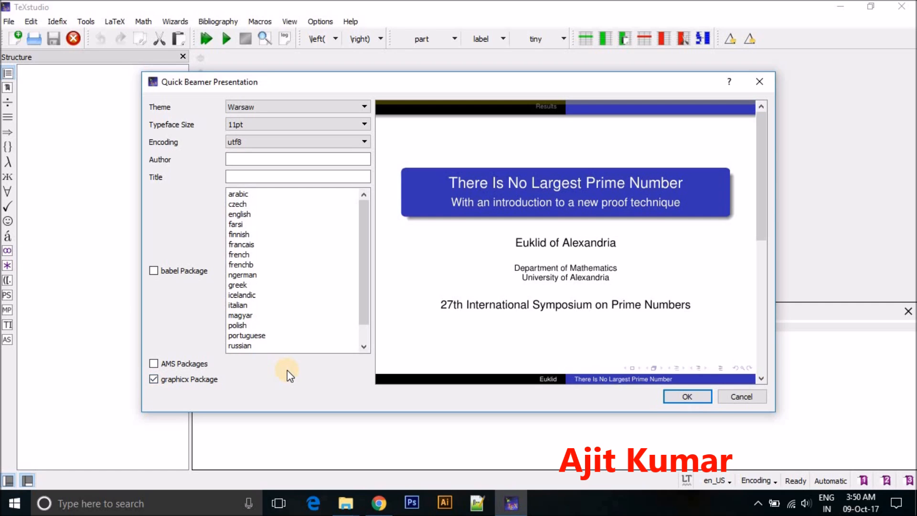
mouse_move(687, 397)
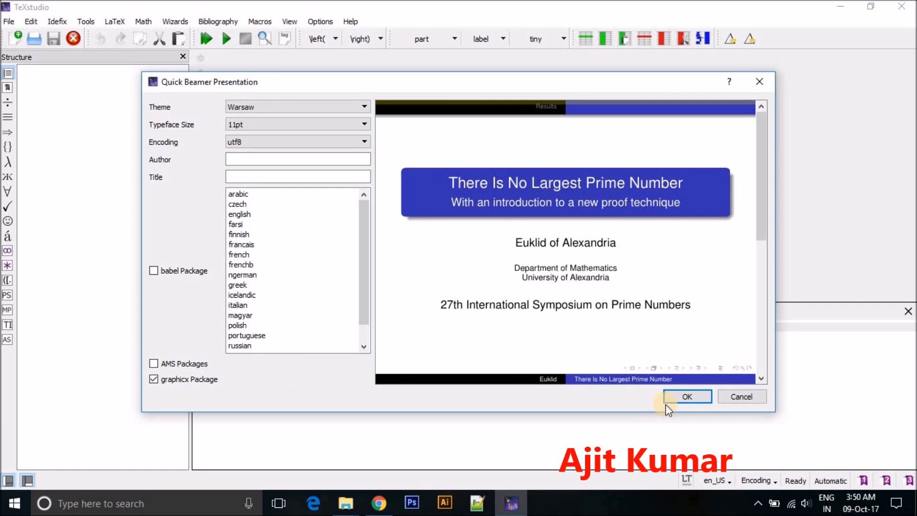
left_click(688, 397)
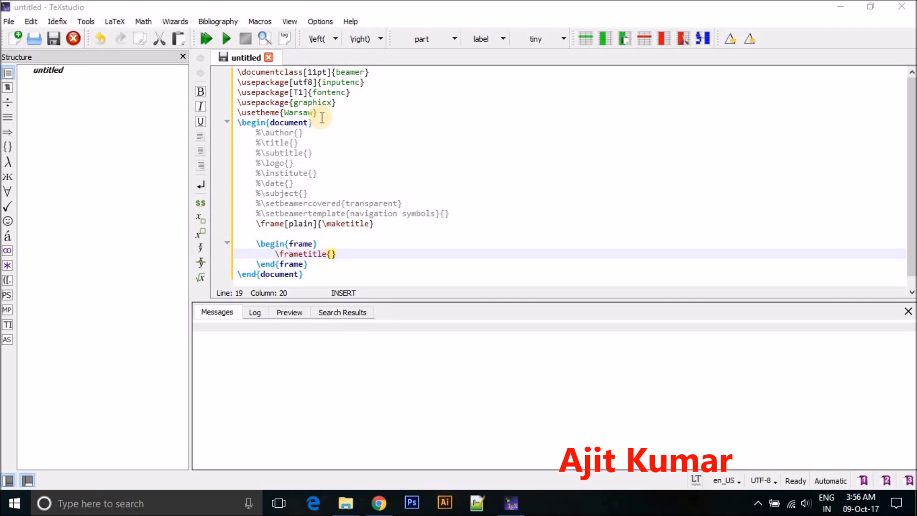
mouse_move(328, 155)
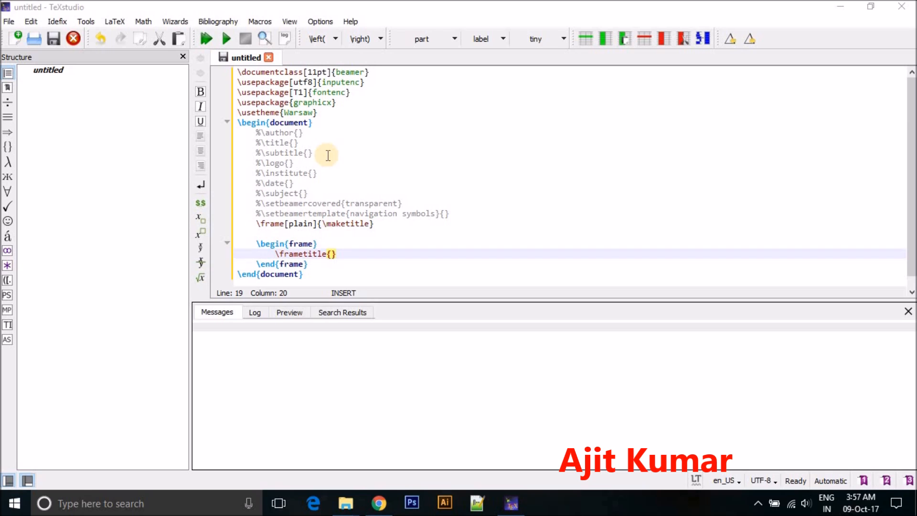
left_click(304, 275)
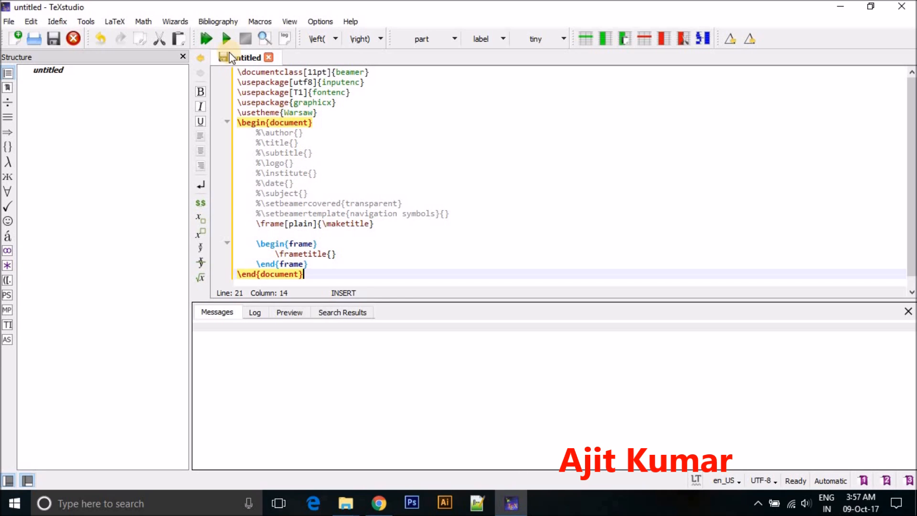
mouse_move(206, 39)
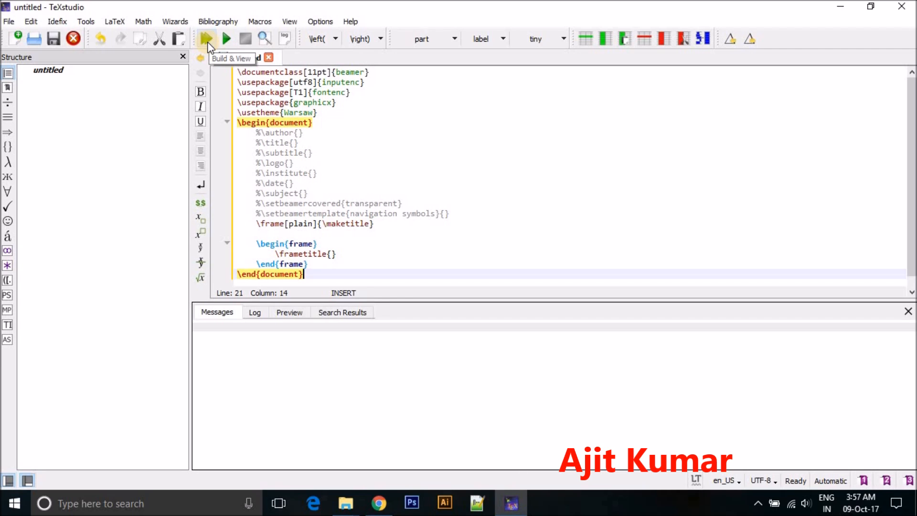
Run Build & View, dismiss the shortcuts notice, and confirm installing etoolbox
left_click(205, 38)
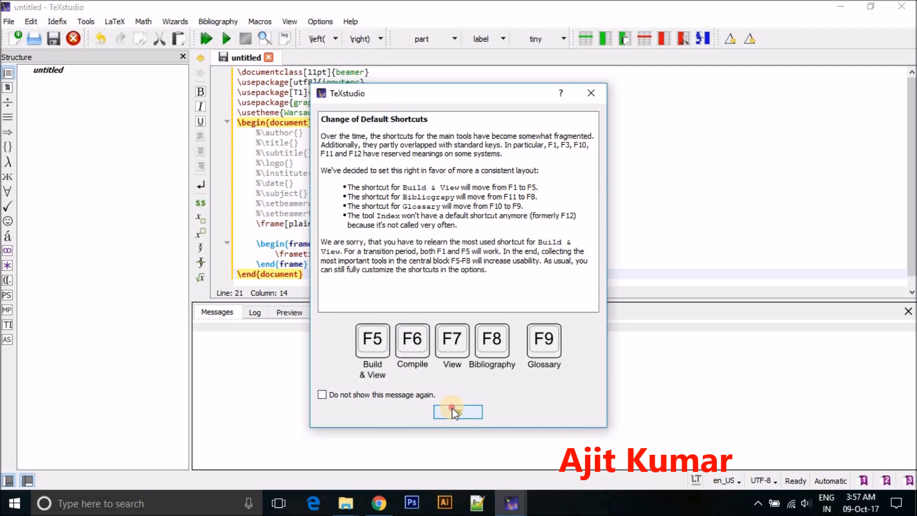
left_click(458, 412)
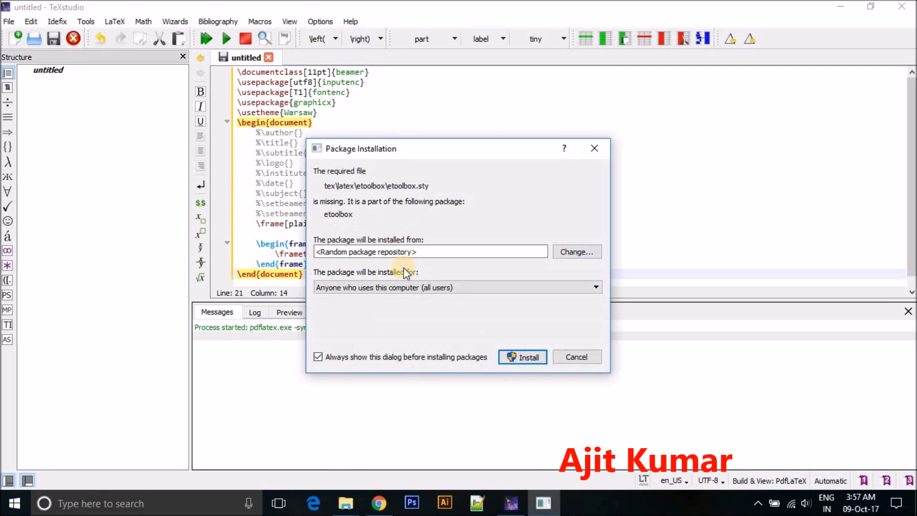
mouse_move(430, 190)
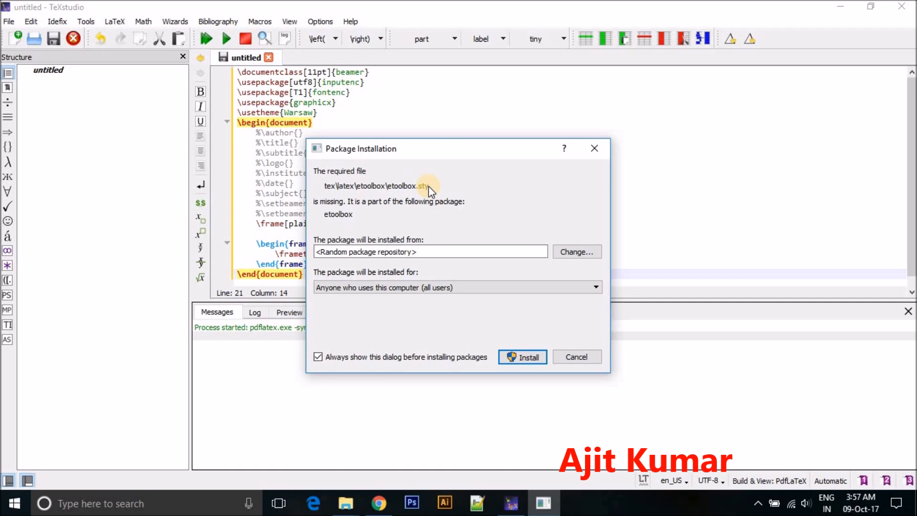
mouse_move(421, 183)
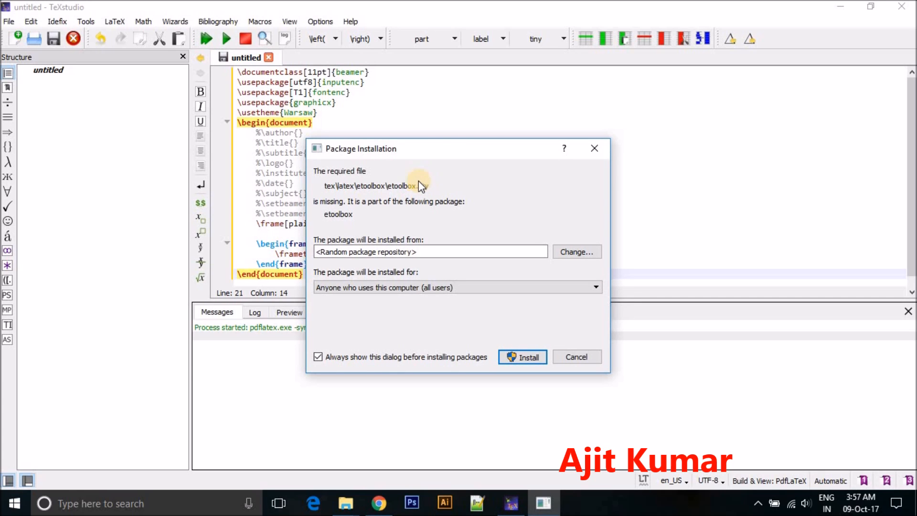
mouse_move(374, 216)
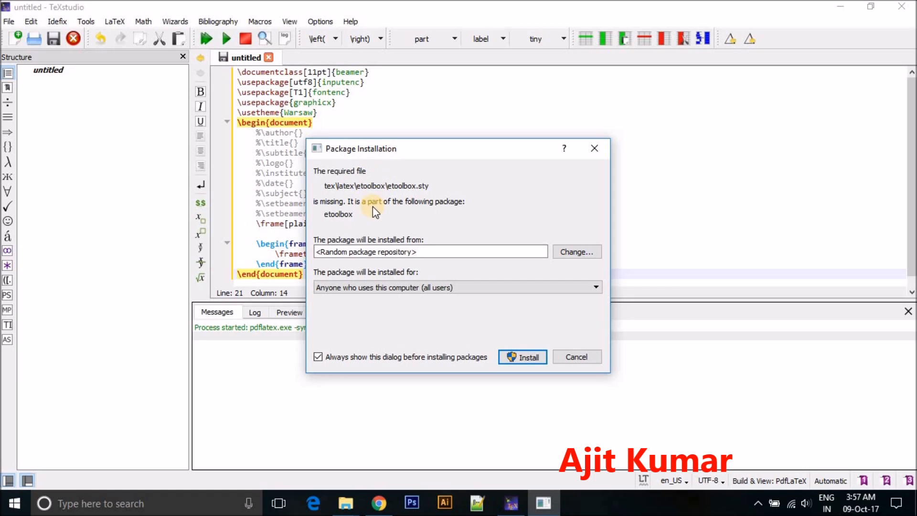
mouse_move(458, 141)
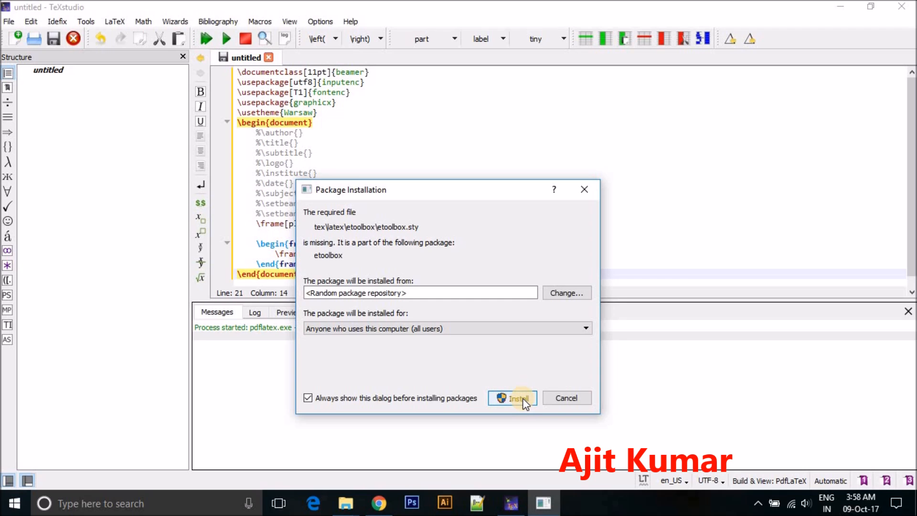
left_click(513, 398)
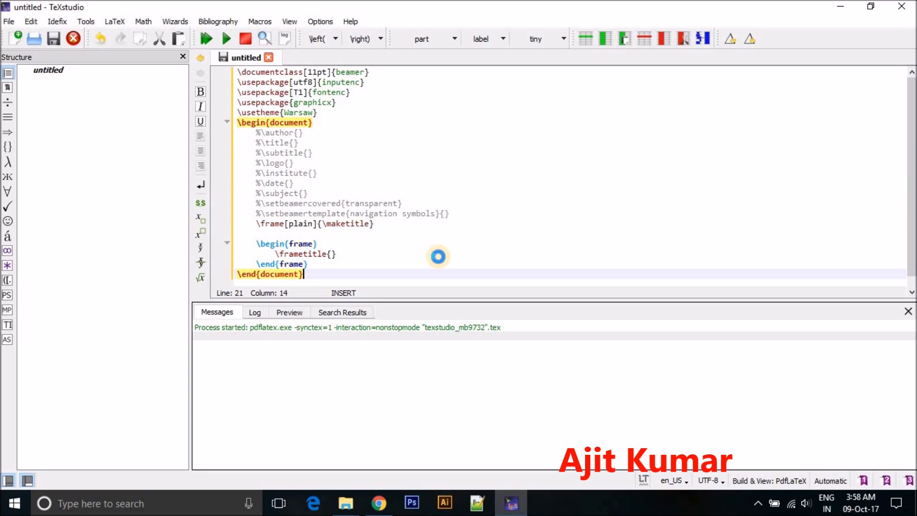
mouse_move(745, 226)
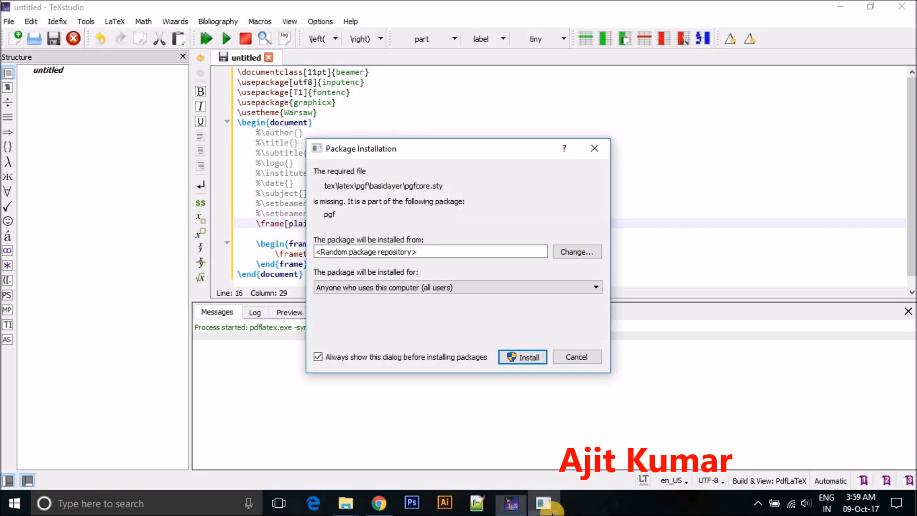
mouse_move(440, 327)
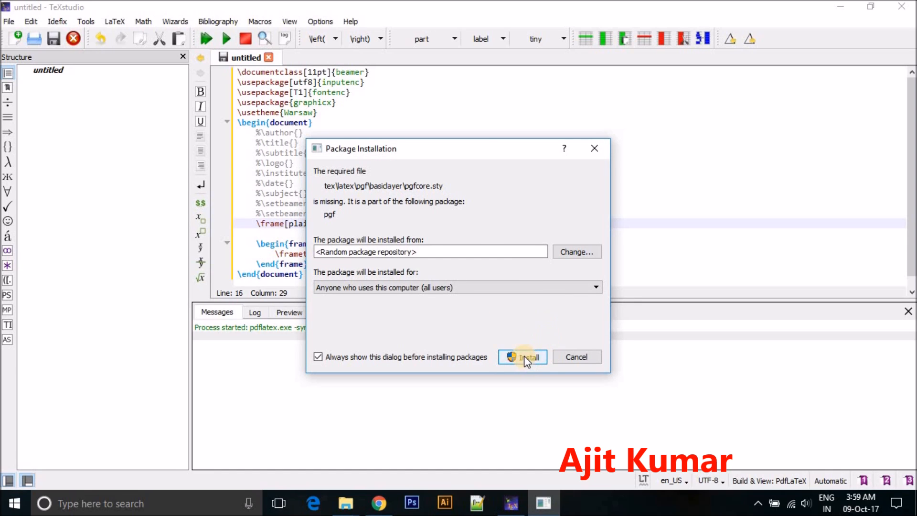
Confirm installation of the missing pgf package
left_click(523, 357)
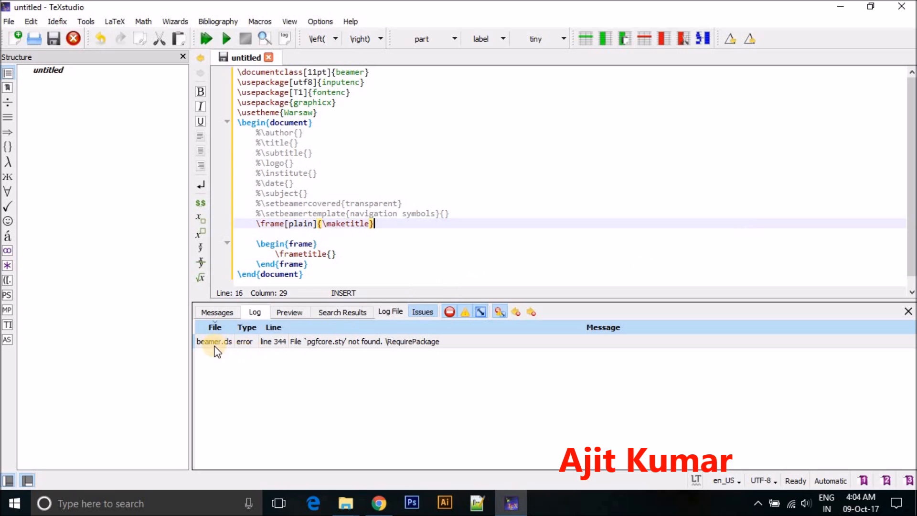
mouse_move(320, 356)
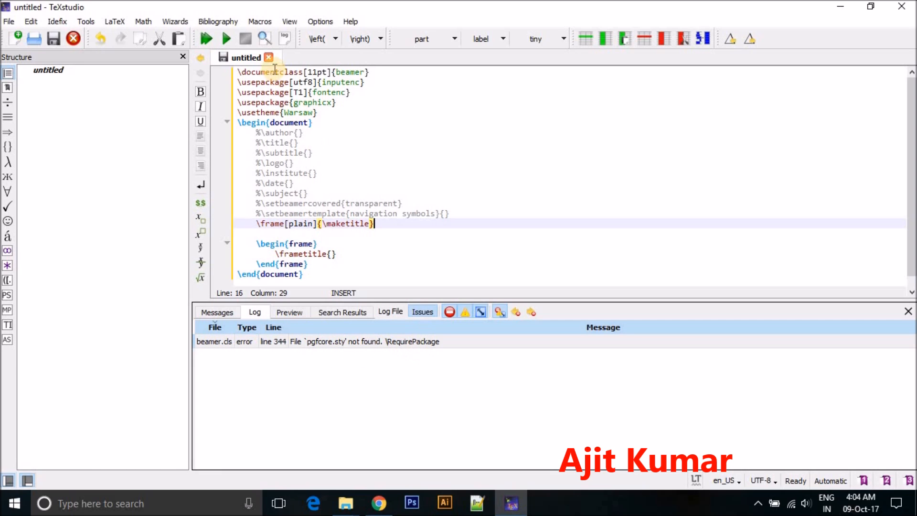
Rebuild the slides, dismiss the shortcuts notice, and confirm the pgf install again
left_click(206, 38)
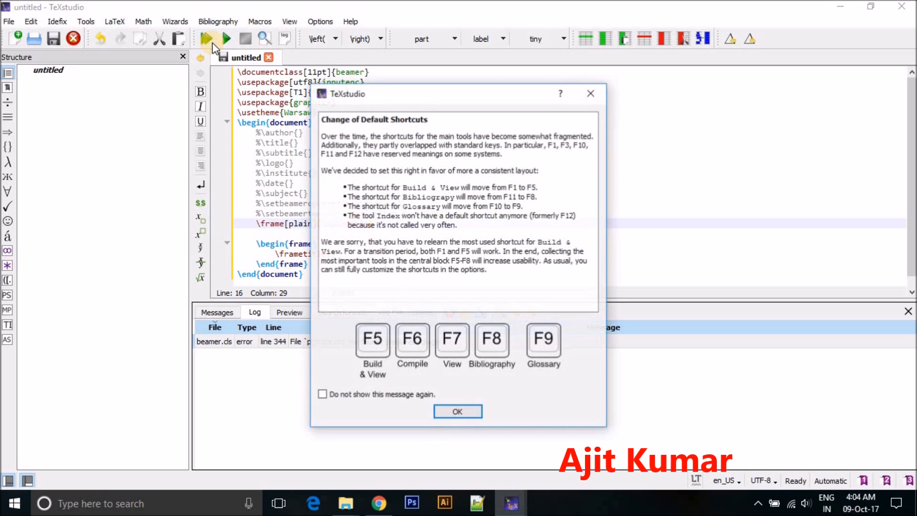
left_click(458, 411)
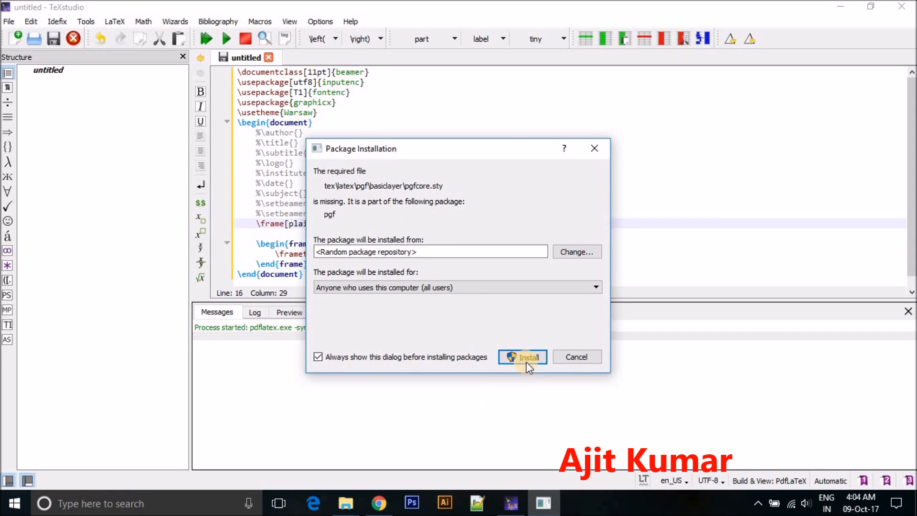
left_click(523, 357)
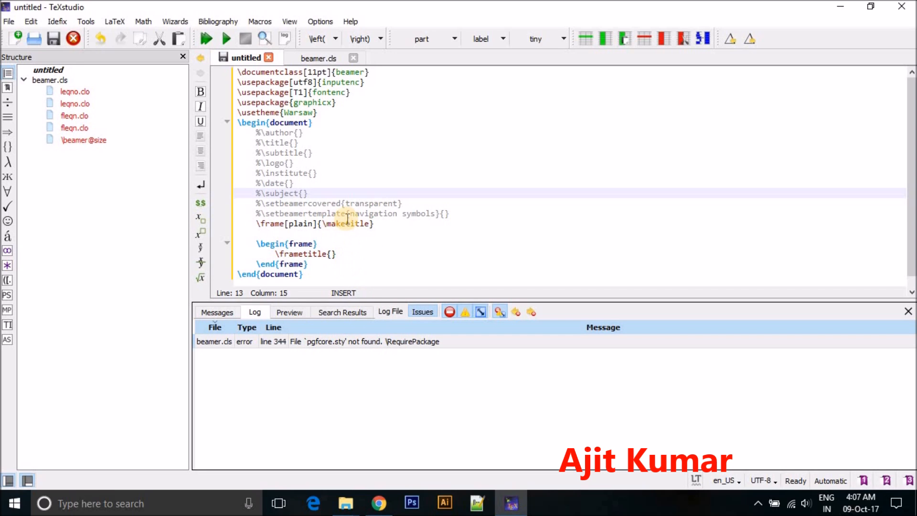
mouse_move(268, 122)
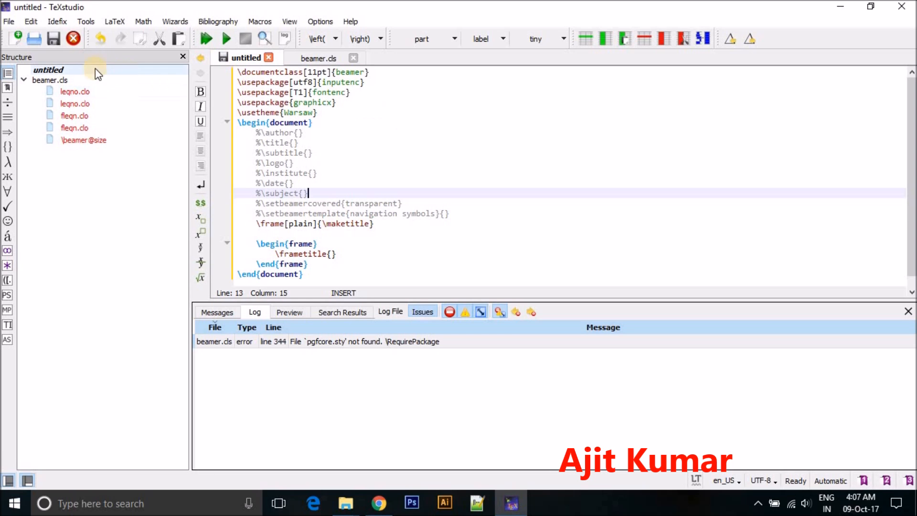
Trigger Save so the Save As dialog proposes the name 'document'
left_click(53, 38)
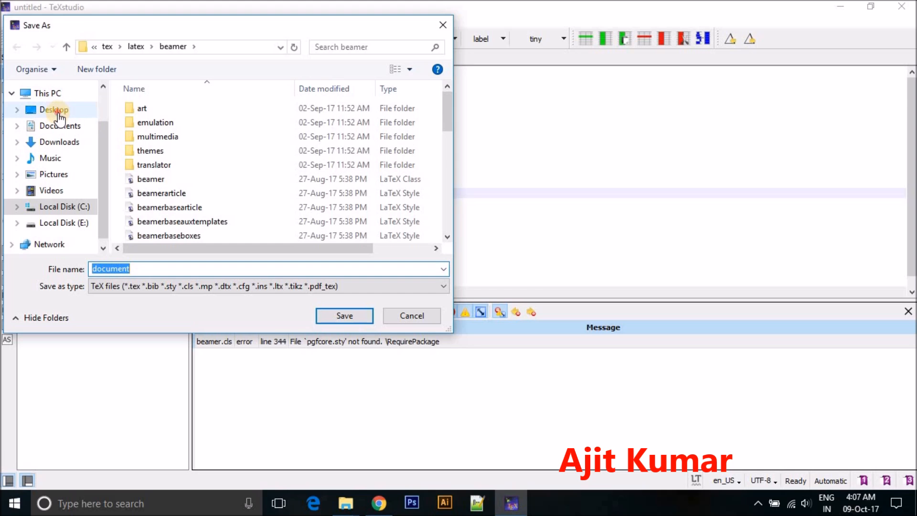
Create a Beamer folder on the Desktop and save the file there as presentation.tex
left_click(53, 110)
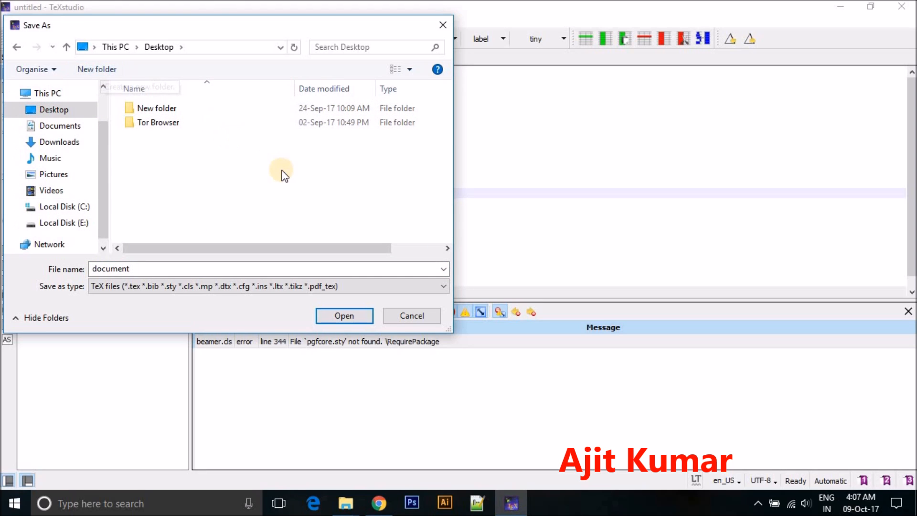
type("B")
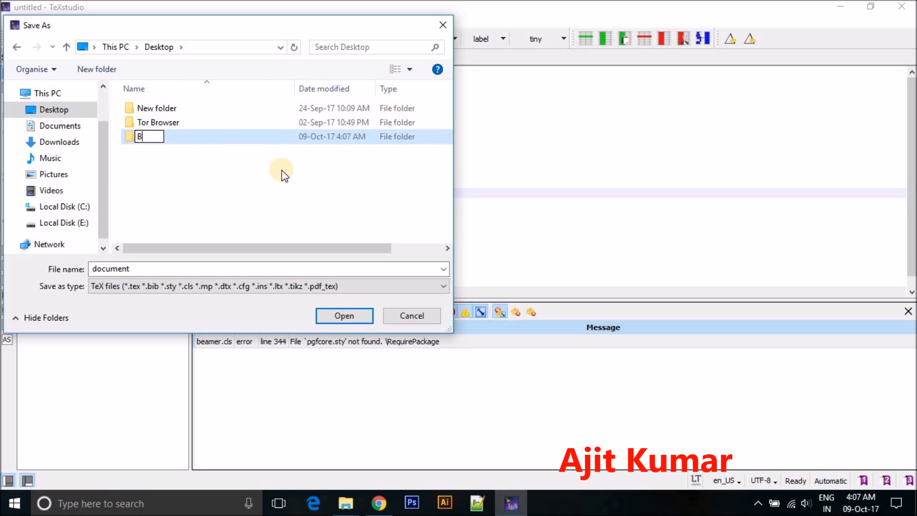
type("eamer")
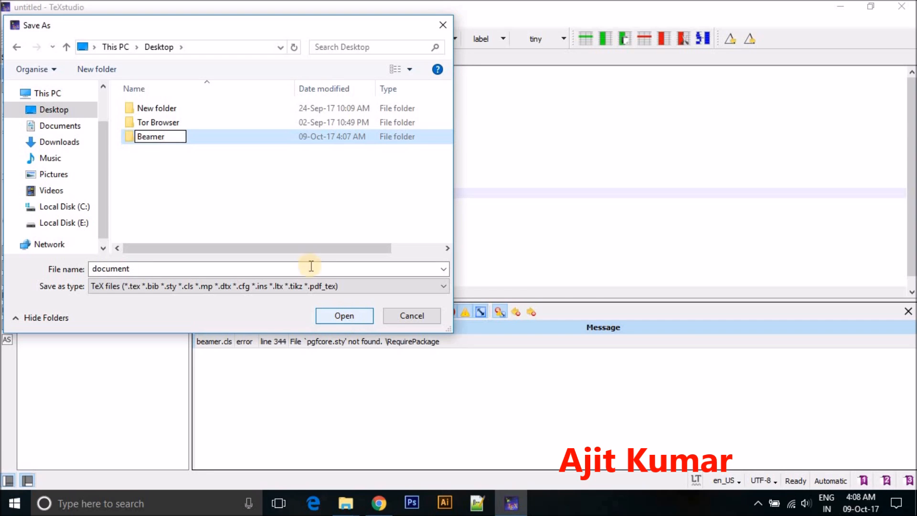
double_click(151, 137)
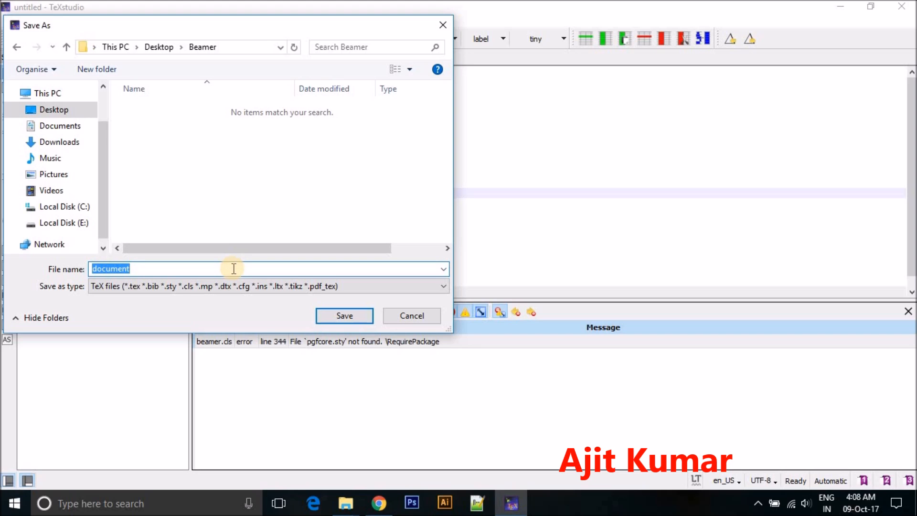
type("p")
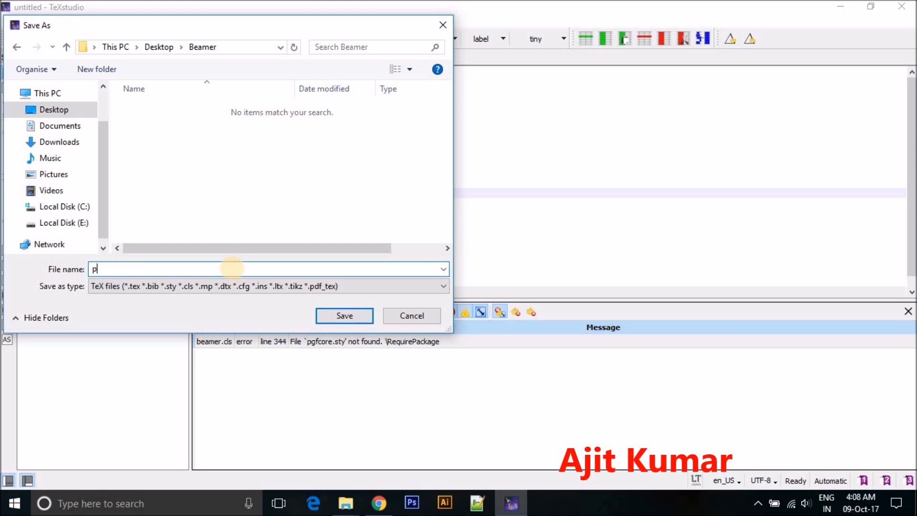
type("resent")
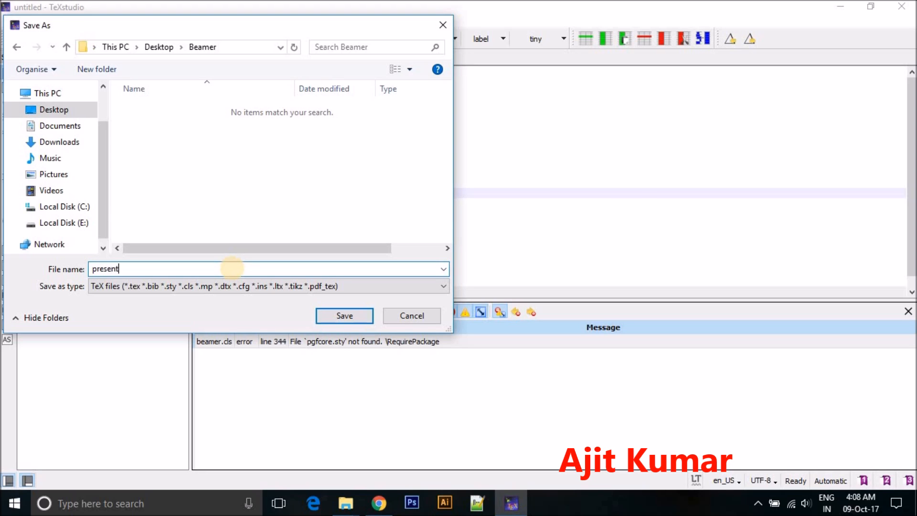
type("ation")
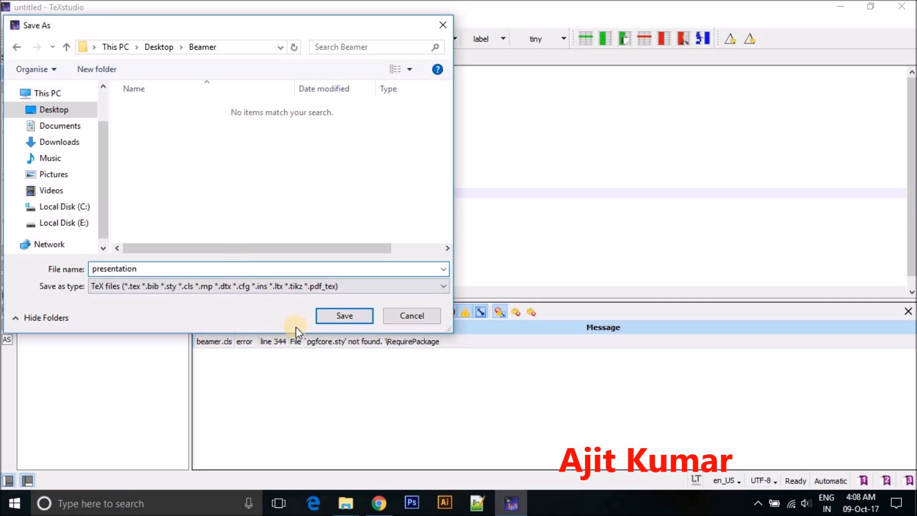
left_click(344, 316)
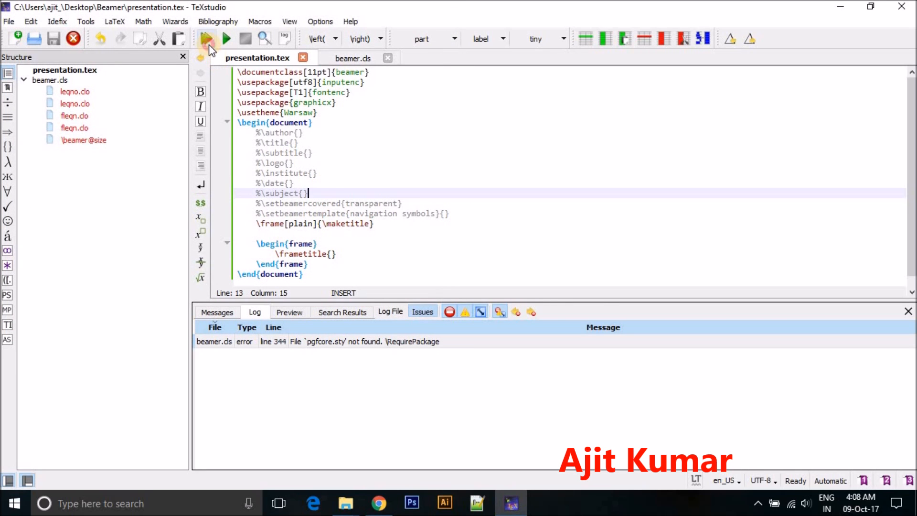
Rebuild, approve the pgf install, and recompile to show the two-page Warsaw slide PDF
left_click(205, 38)
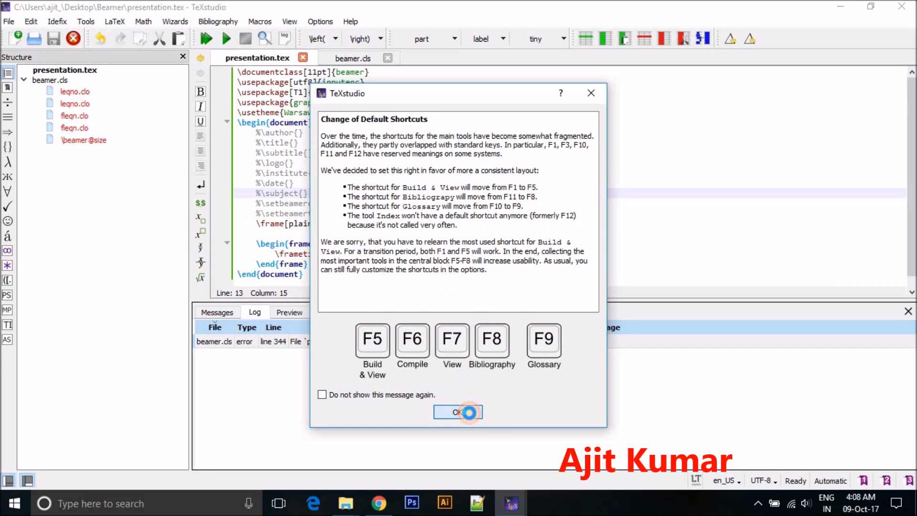
left_click(458, 412)
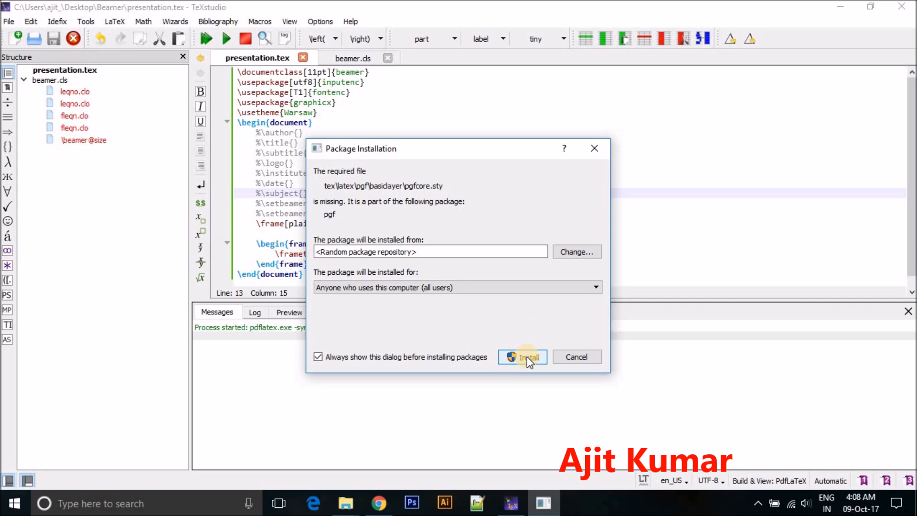
left_click(522, 357)
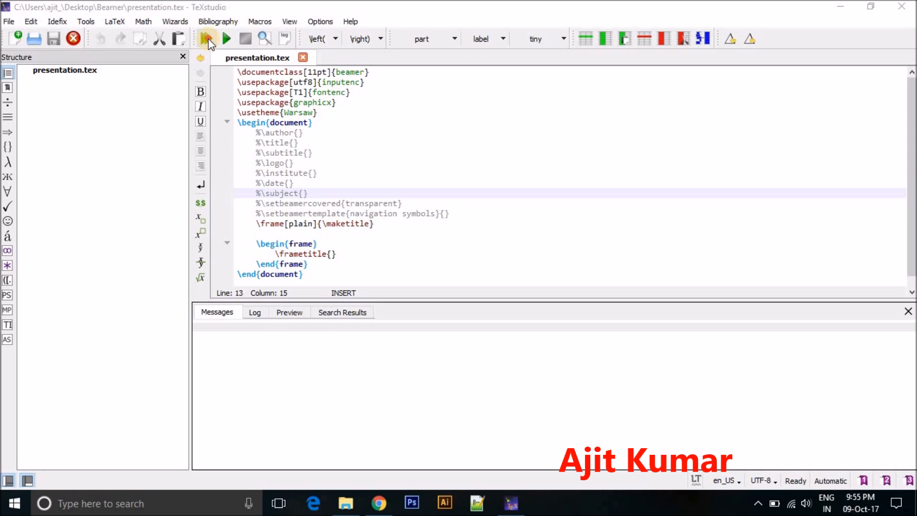
left_click(207, 39)
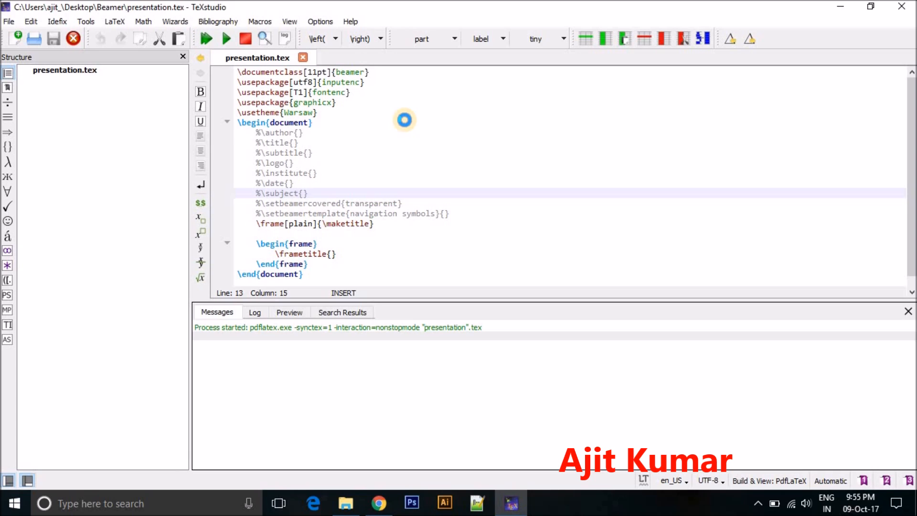
left_click(206, 38)
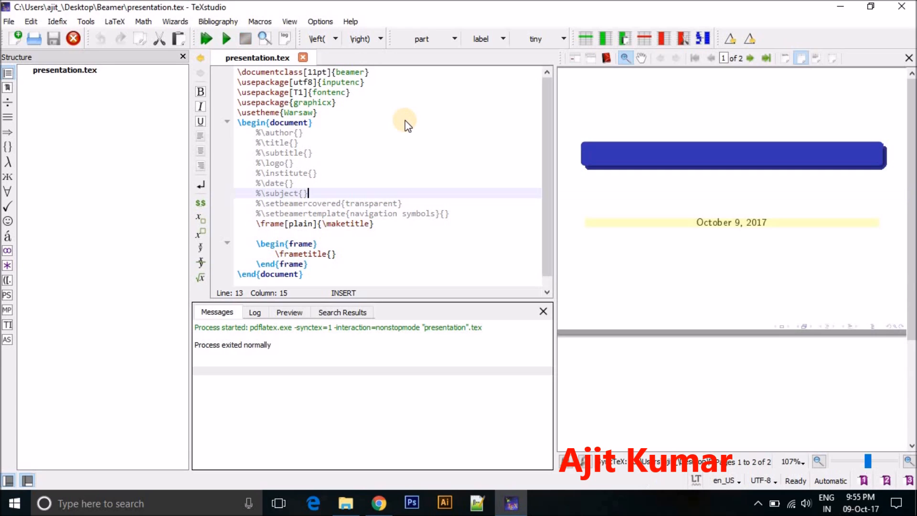
mouse_move(825, 134)
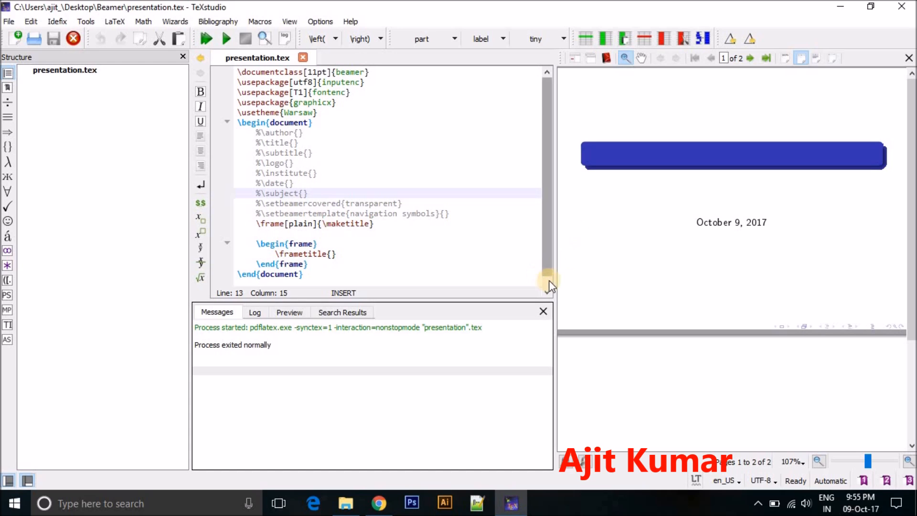
Fill in \author{Ajit Kumar} and recompile the PDF preview
scroll("down", 3)
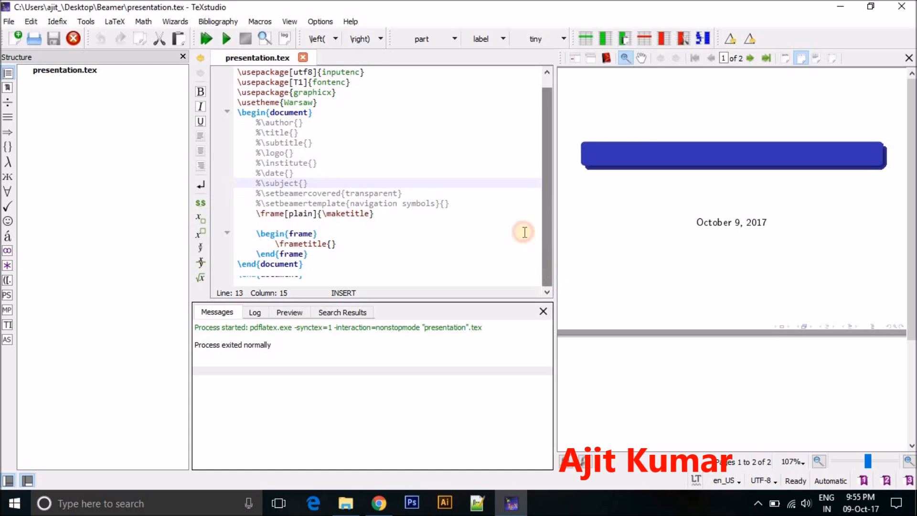
mouse_move(905, 186)
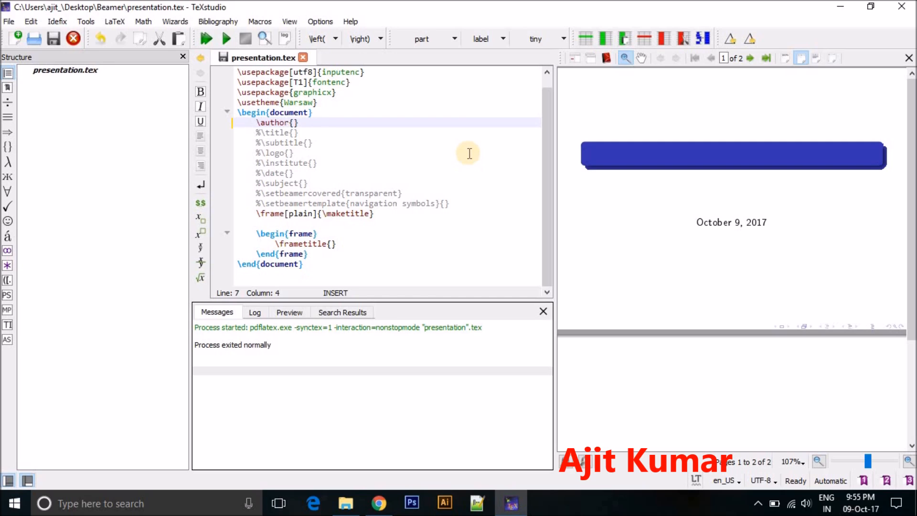
left_click(287, 123)
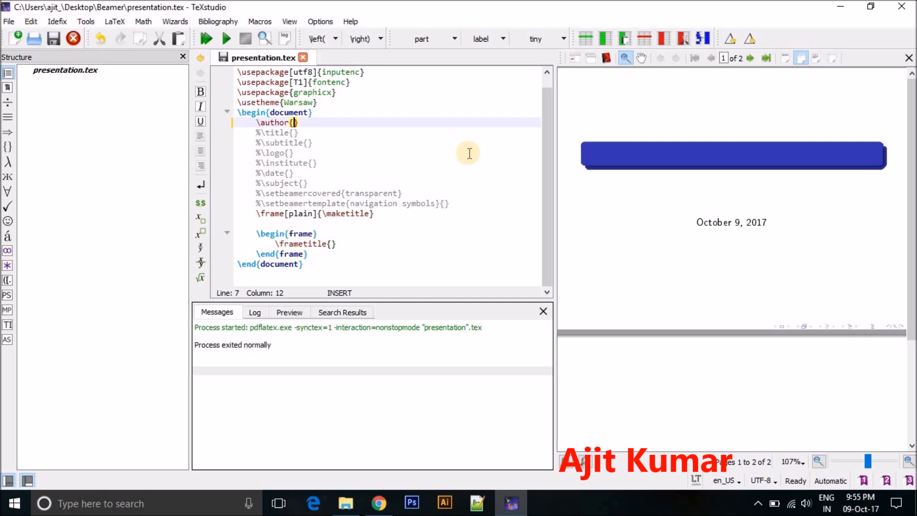
type("Ajit")
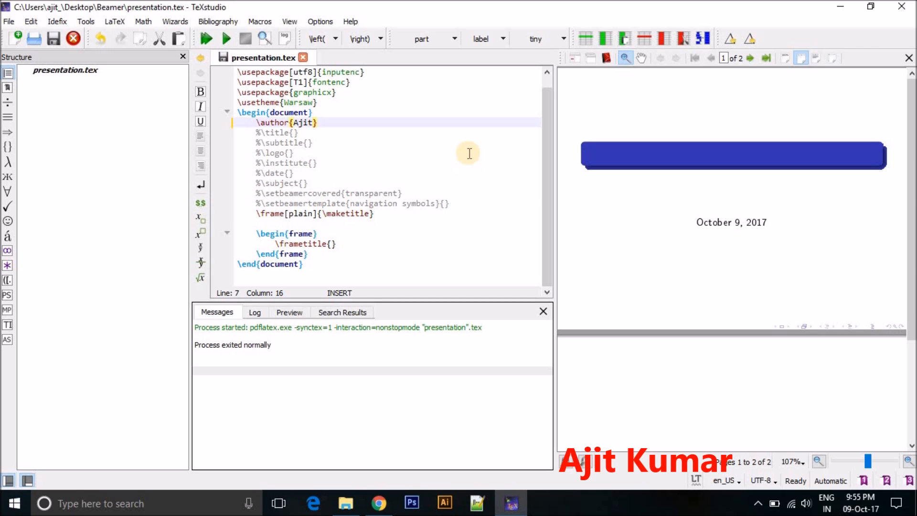
type("Ku")
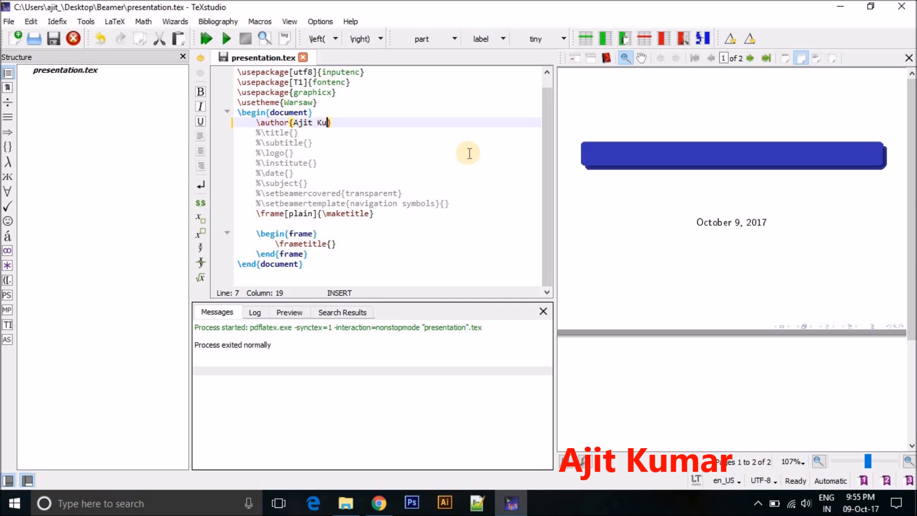
type("mar")
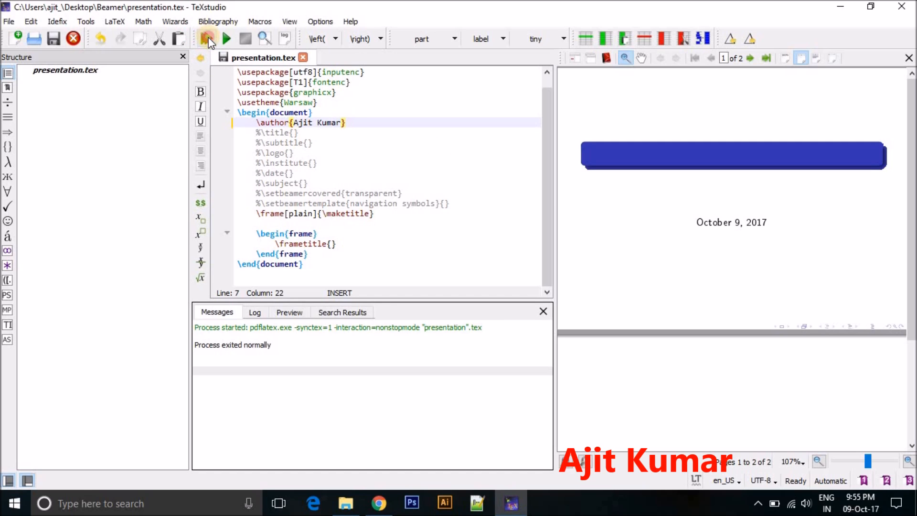
left_click(205, 39)
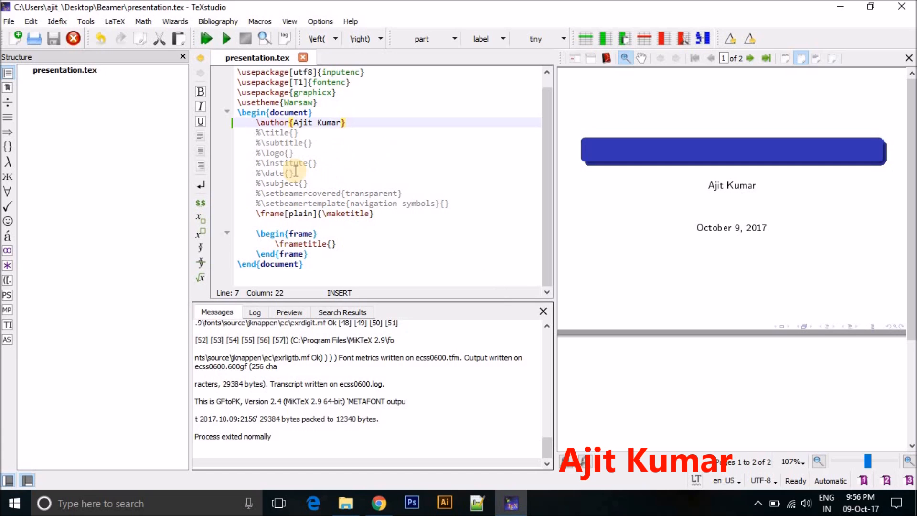
Remove the % comment markers from the \title{} and \institute{} lines
left_click(280, 133)
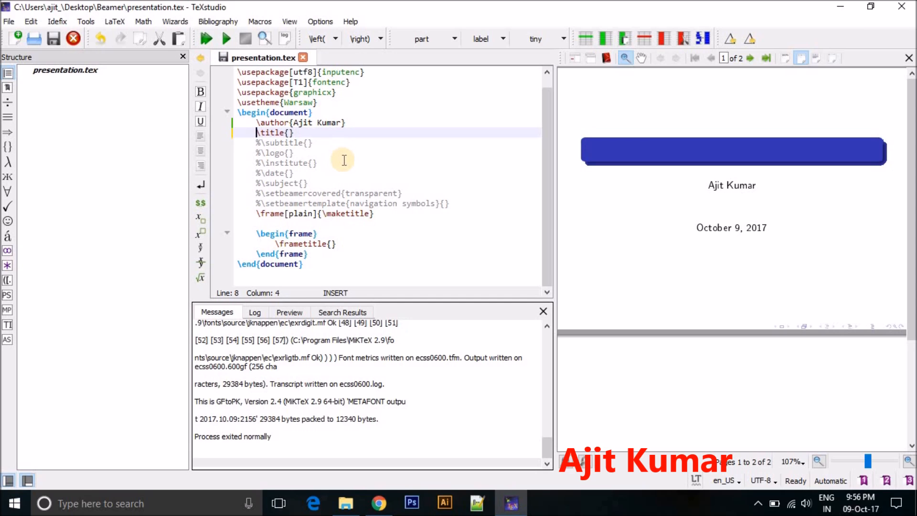
mouse_move(266, 153)
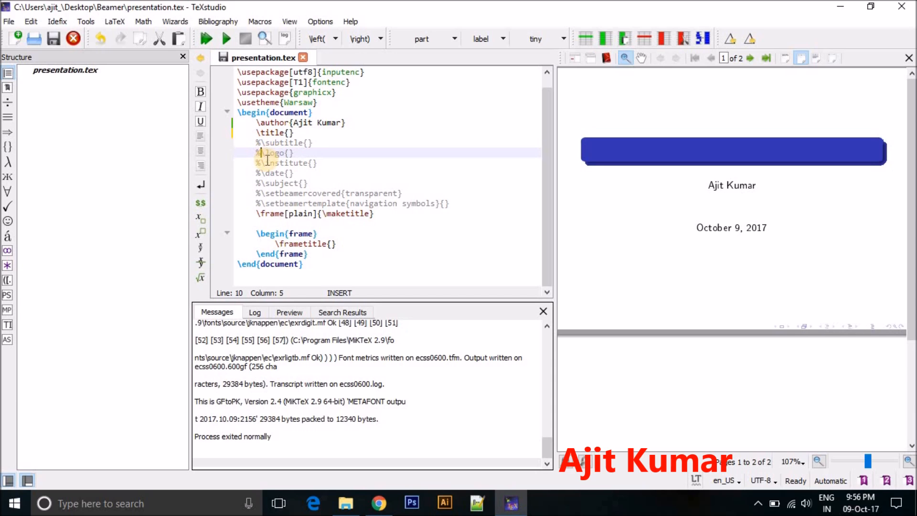
left_click(282, 163)
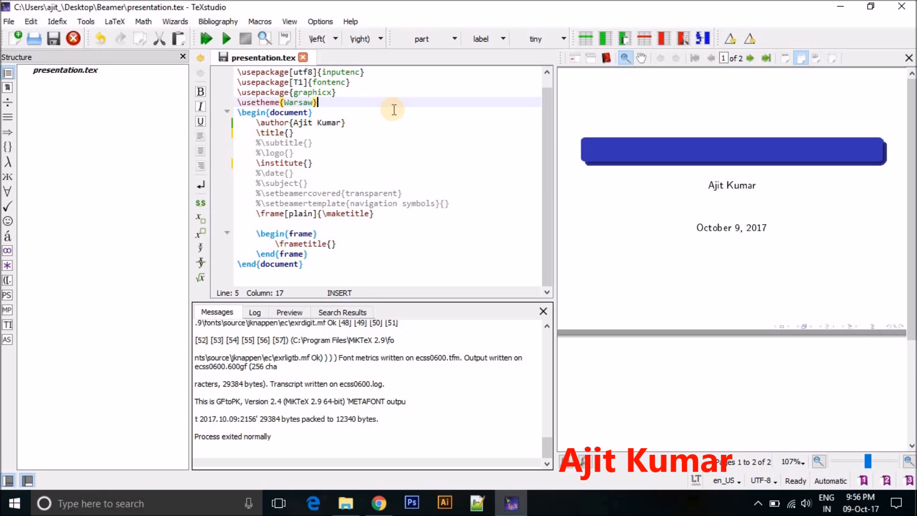
Add \usepackage{times} on a new line below \usetheme{Warsaw} using autocompletion
key("Enter")
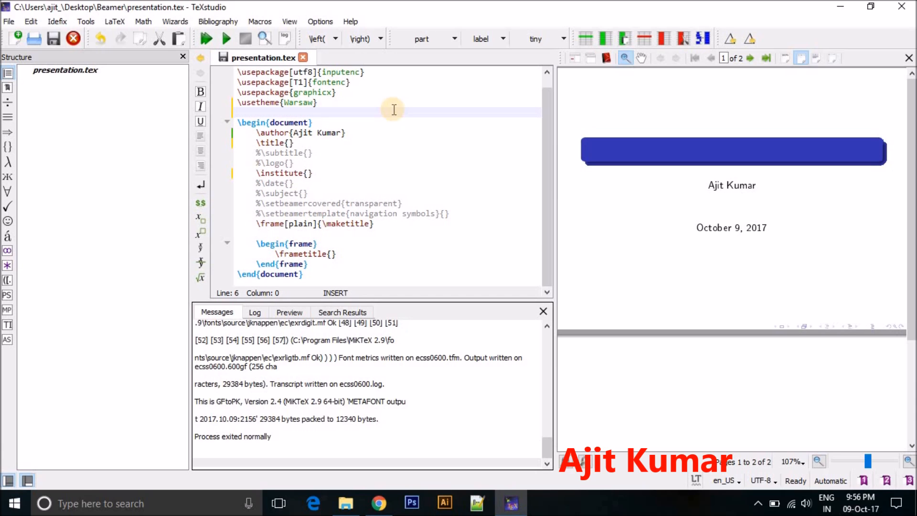
type("\\")
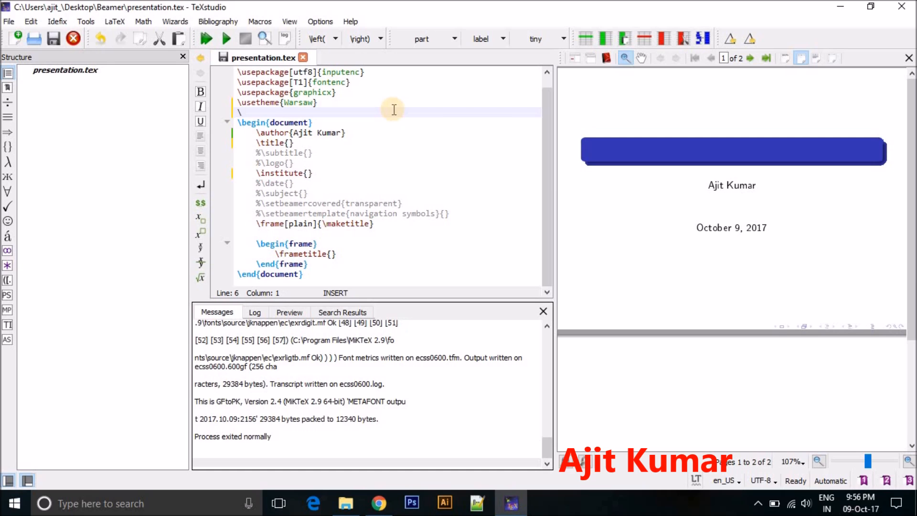
type("usepa")
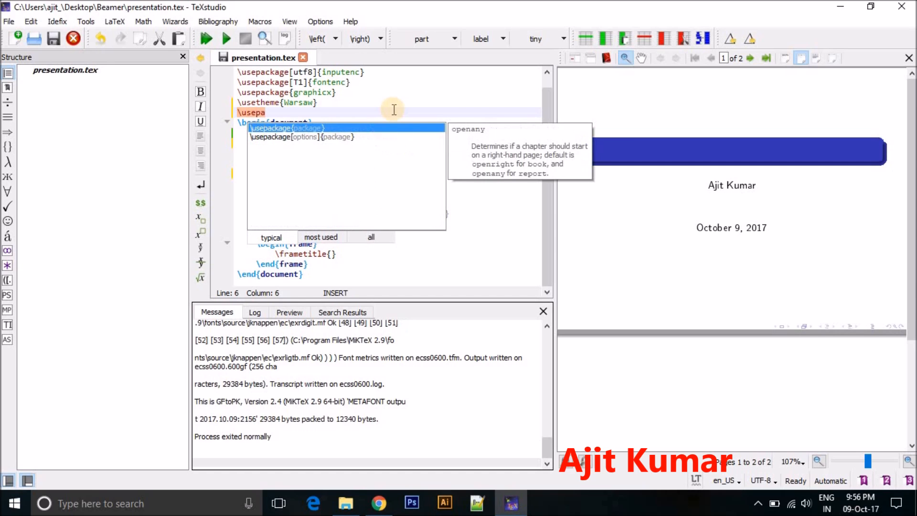
left_click(287, 128)
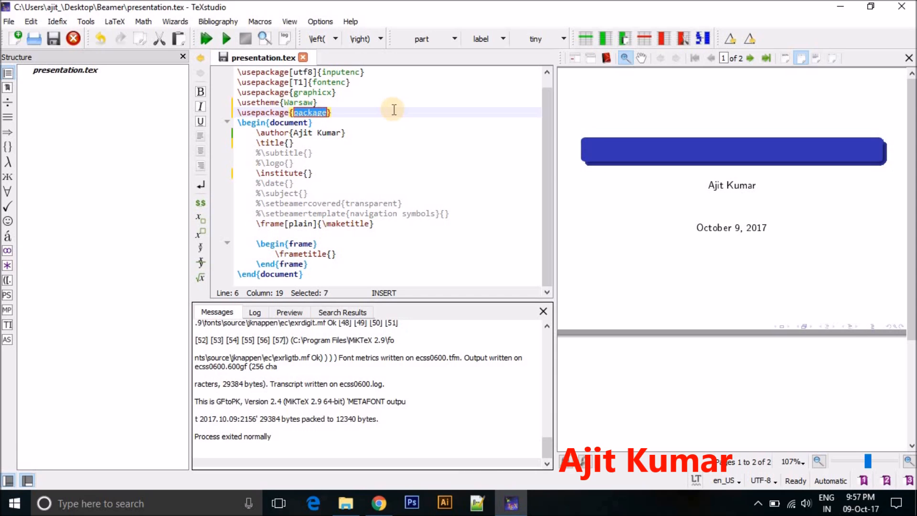
type("time")
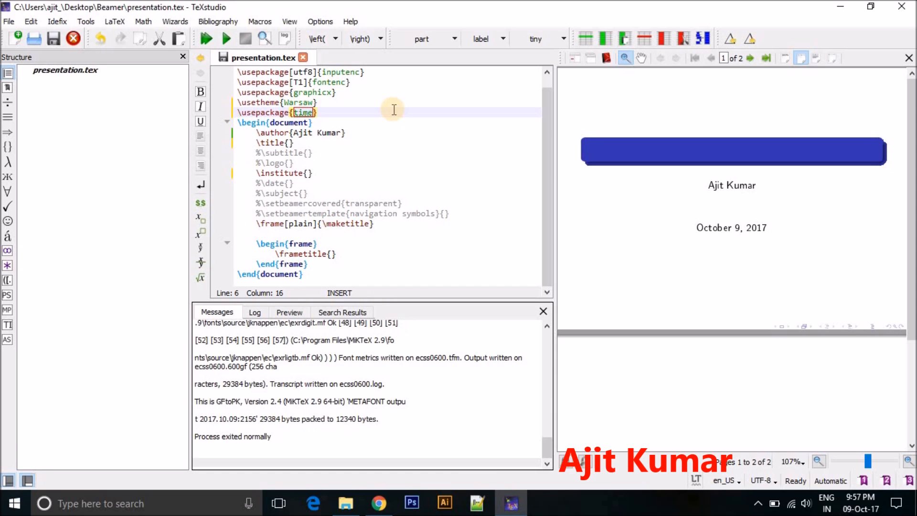
type("s")
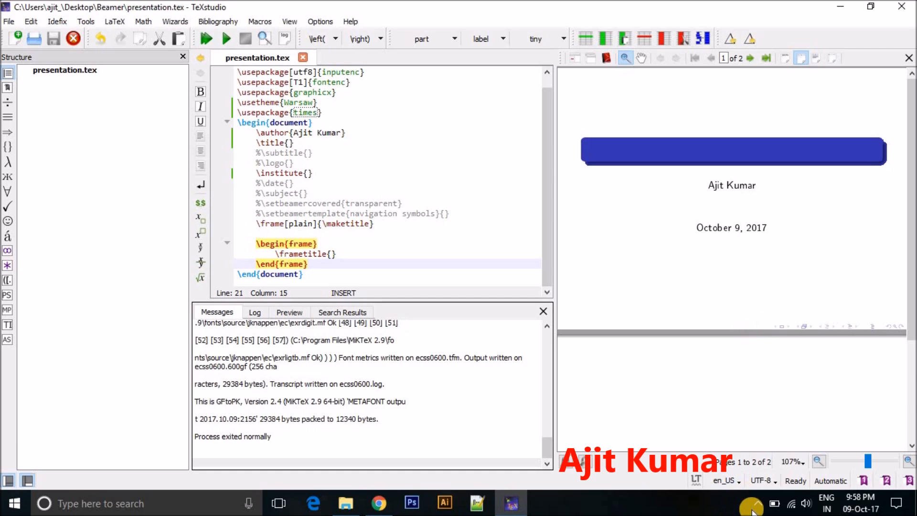
left_click(754, 512)
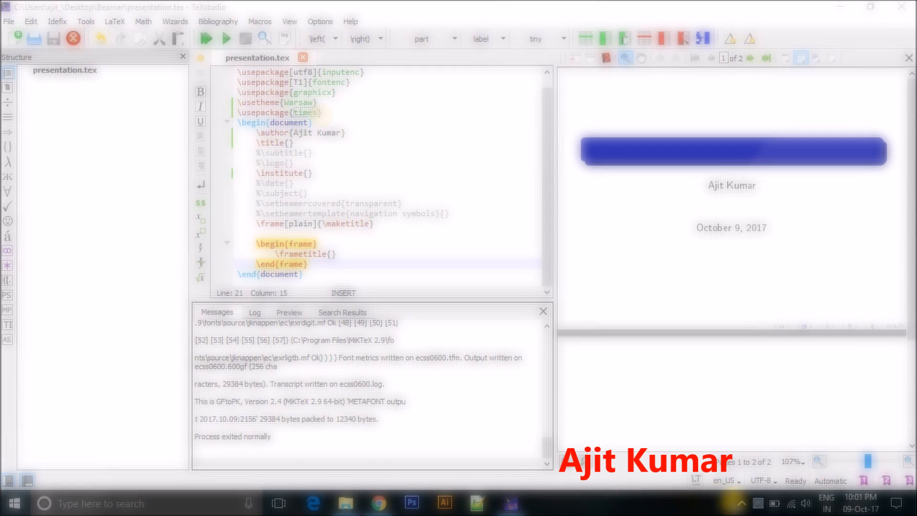
left_click(331, 113)
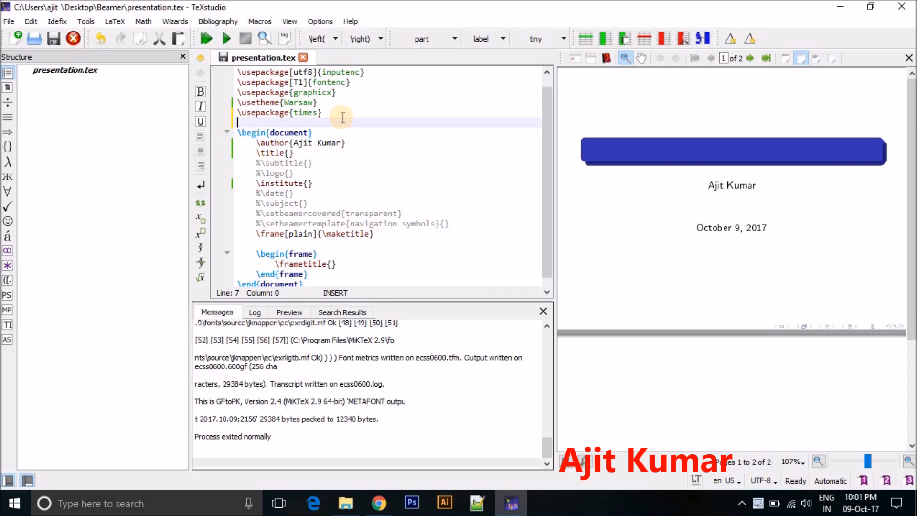
Add a \usepackage{xcolor} line below the times package
type("\\use")
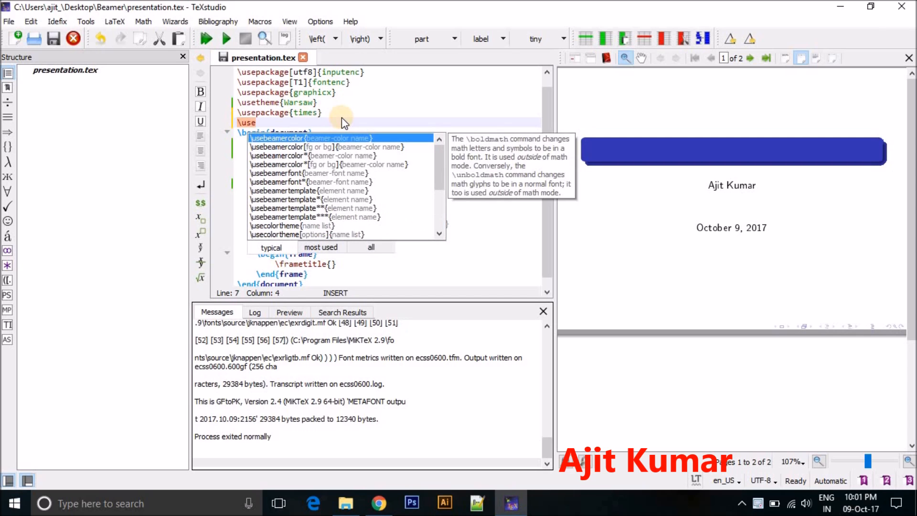
left_click(280, 138)
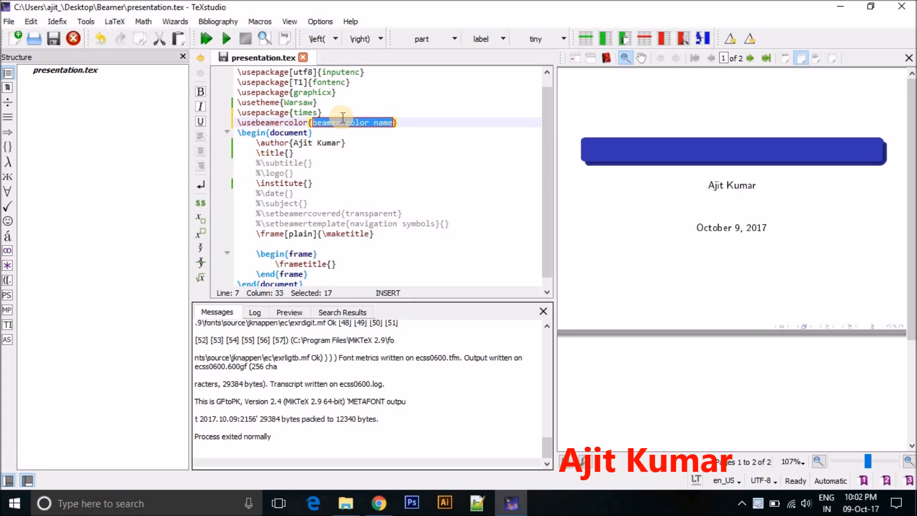
type("xc")
type("\\")
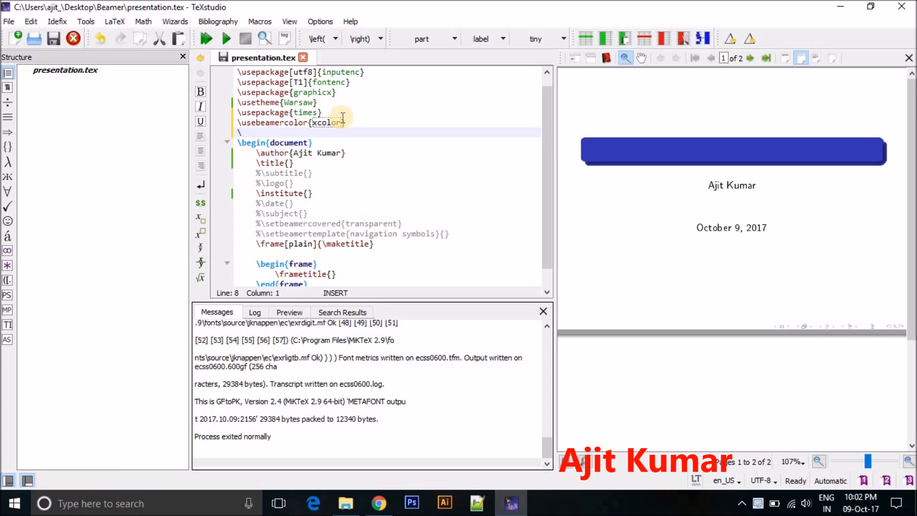
Add \usepackage{multimedia}, replacing the autocompleted placeholder package name
type("use")
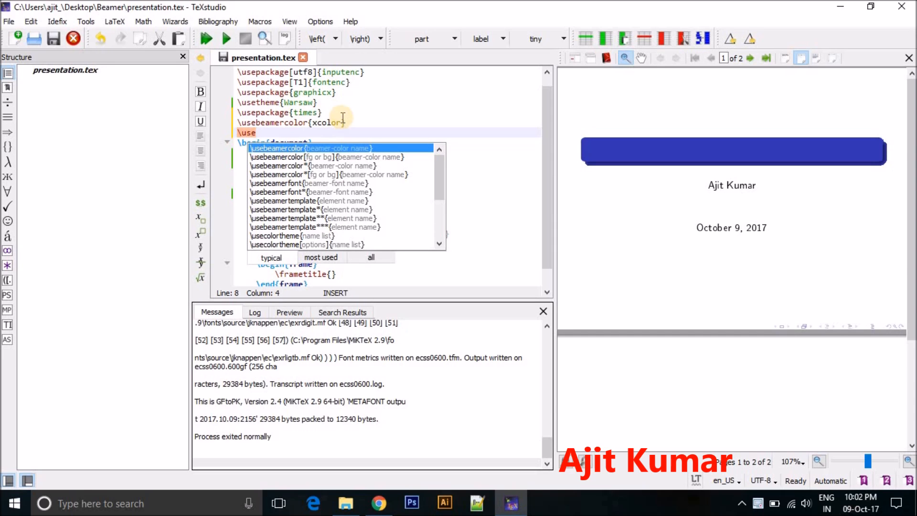
type("package{")
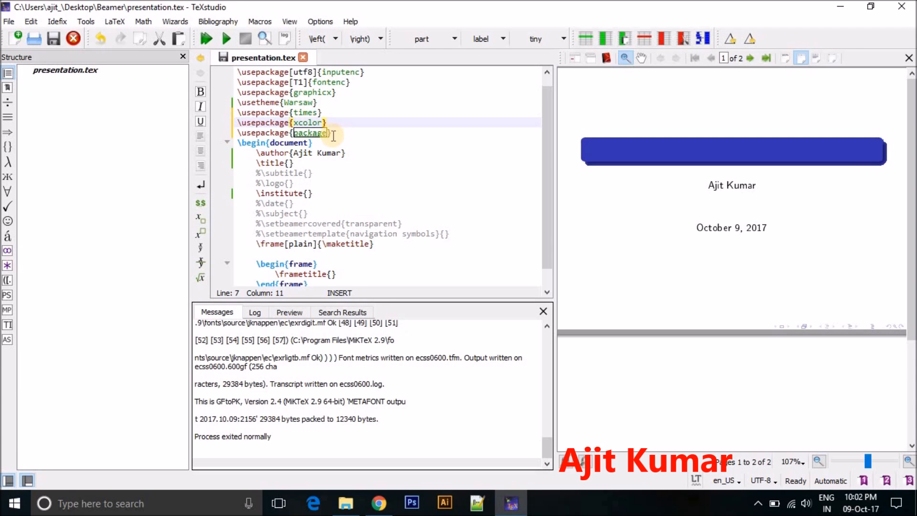
left_click(362, 149)
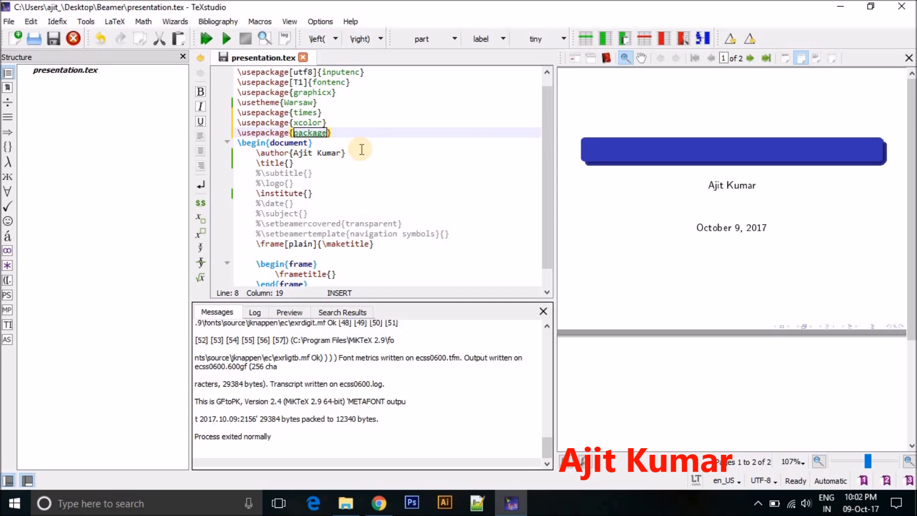
key("Delete")
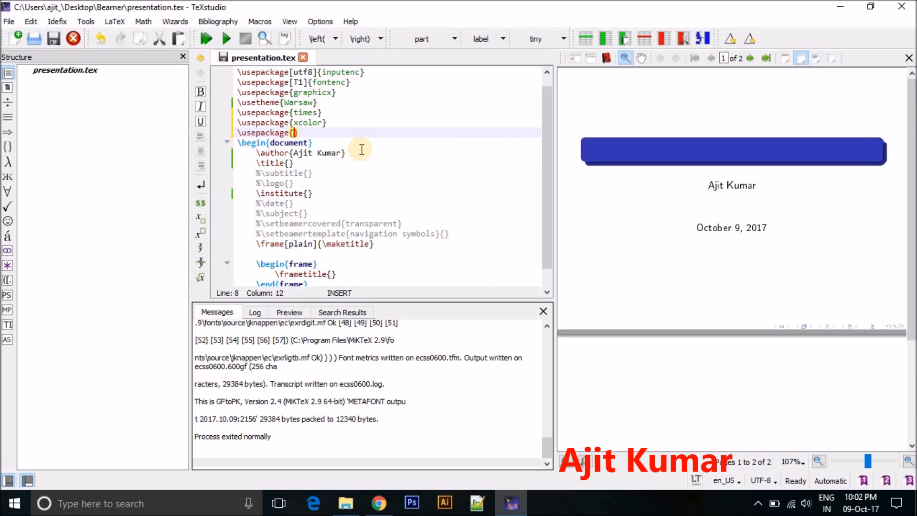
type("multi")
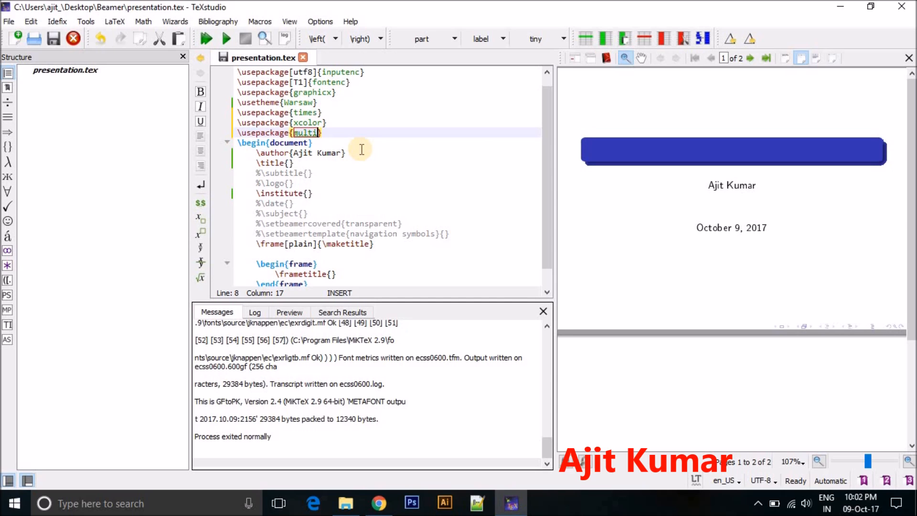
type("media")
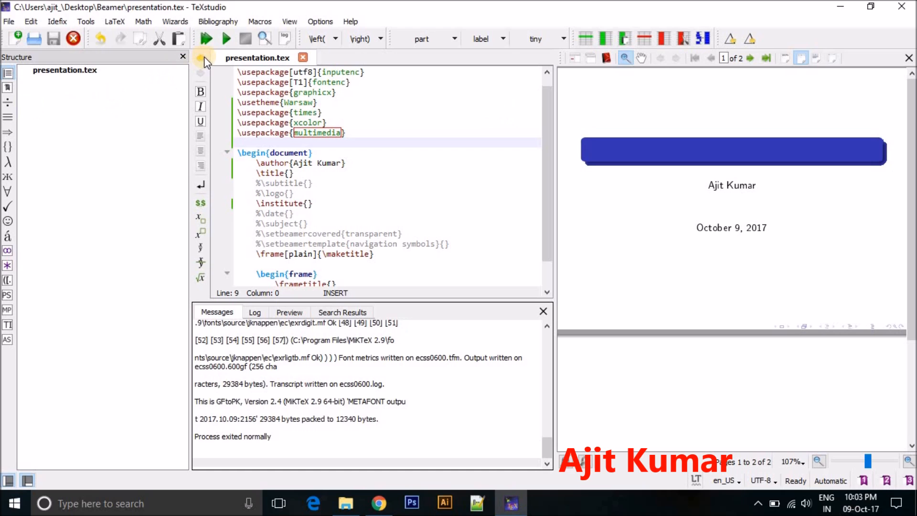
Compile presentation.tex with Build & View to refresh the PDF preview
left_click(206, 38)
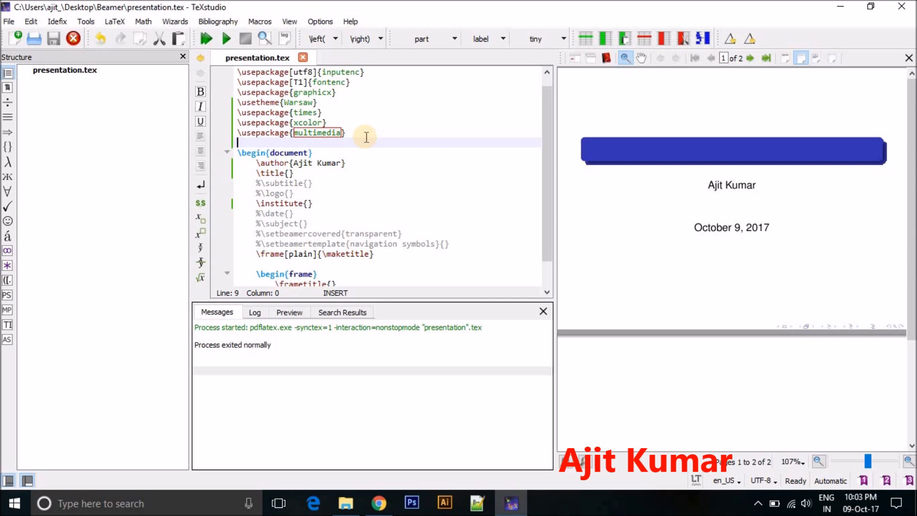
mouse_move(363, 134)
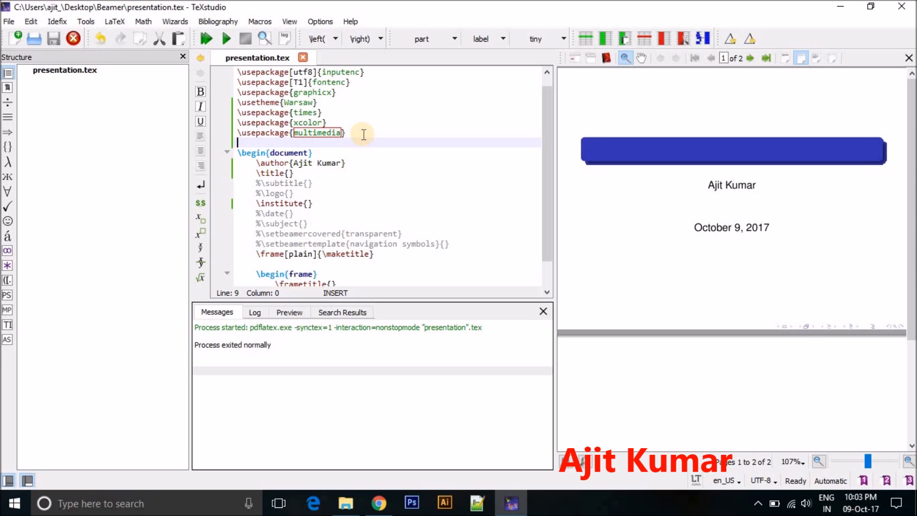
mouse_move(366, 138)
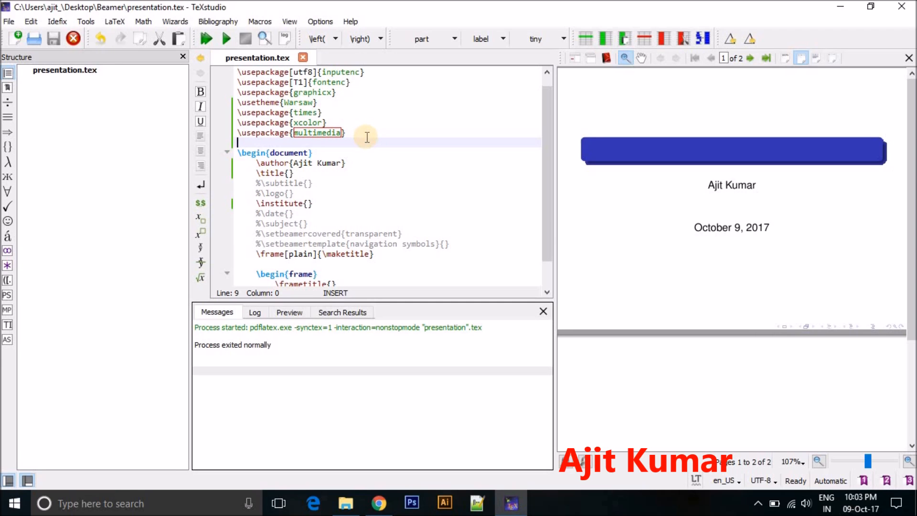